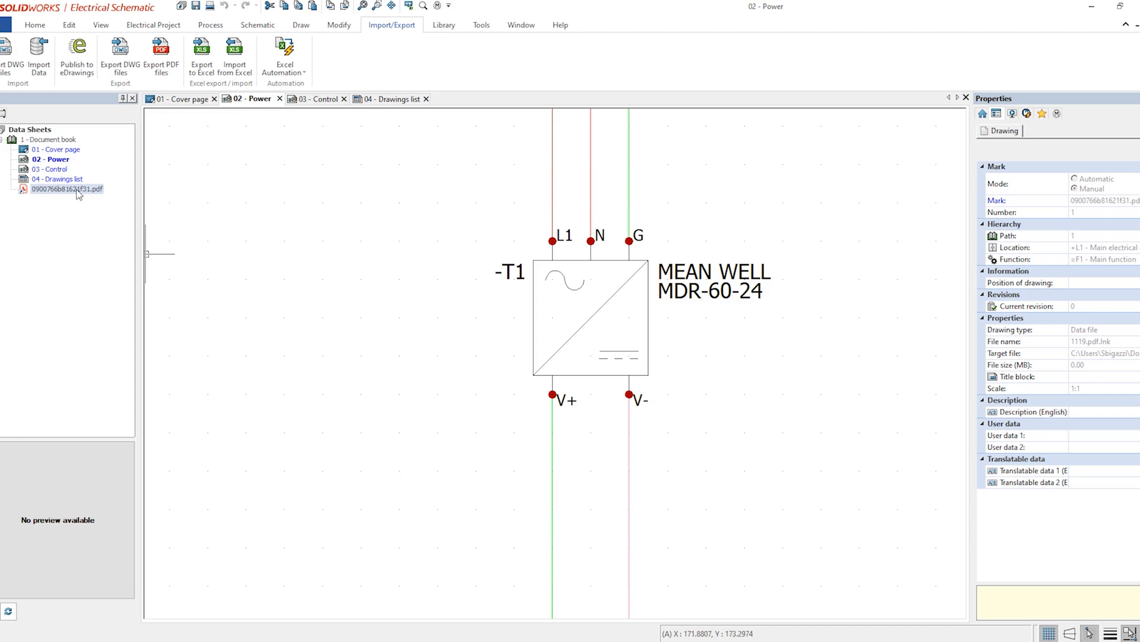
# - Review the attached datasheet PDF and follow the 3SB3203-1HA20 datasheet link
pyautogui.doubleClick(69, 189)
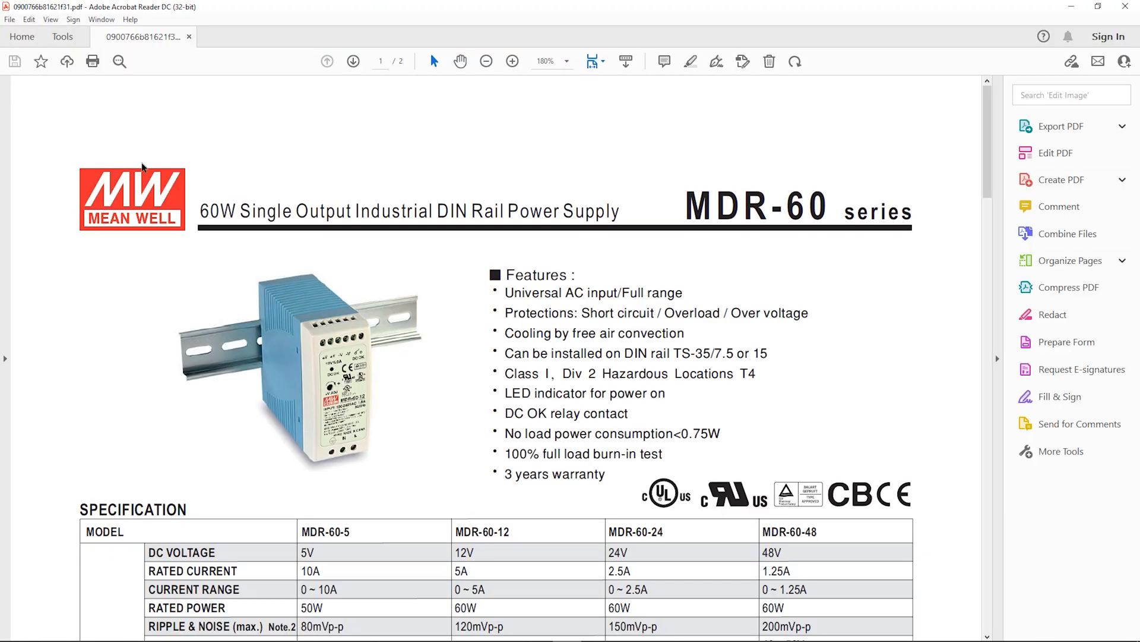
pyautogui.scroll(-3)
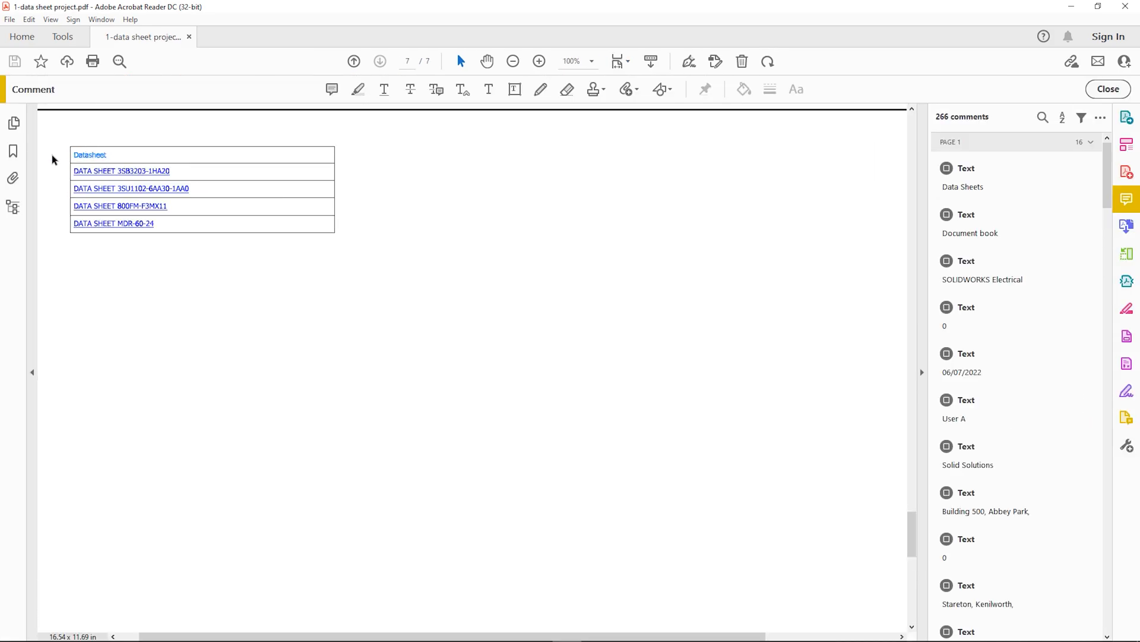
pyautogui.click(514, 61)
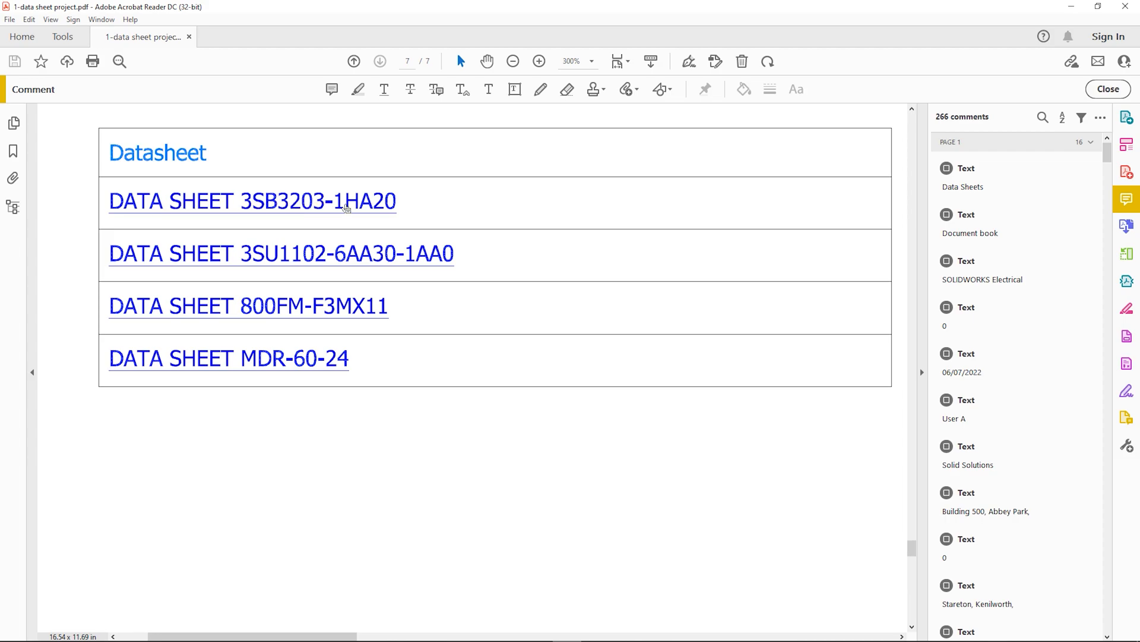
pyautogui.click(252, 202)
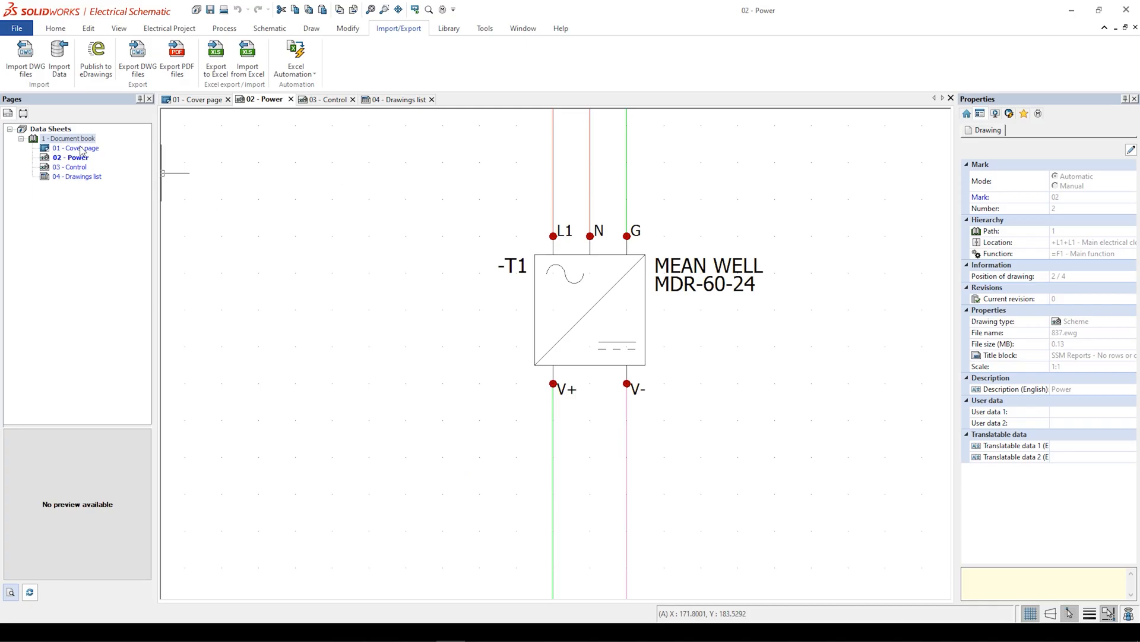
# - Add the MEAN WELL MDR-60 datasheet PDF from the Datasheets folder as a Document book data file
pyautogui.rightClick(69, 138)
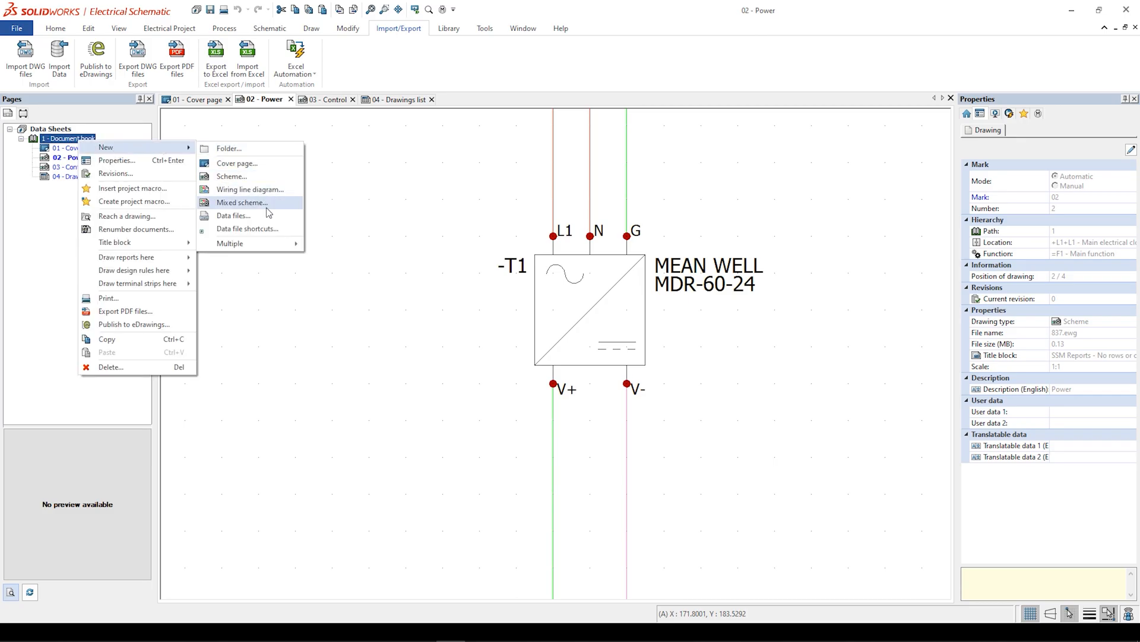
pyautogui.click(234, 216)
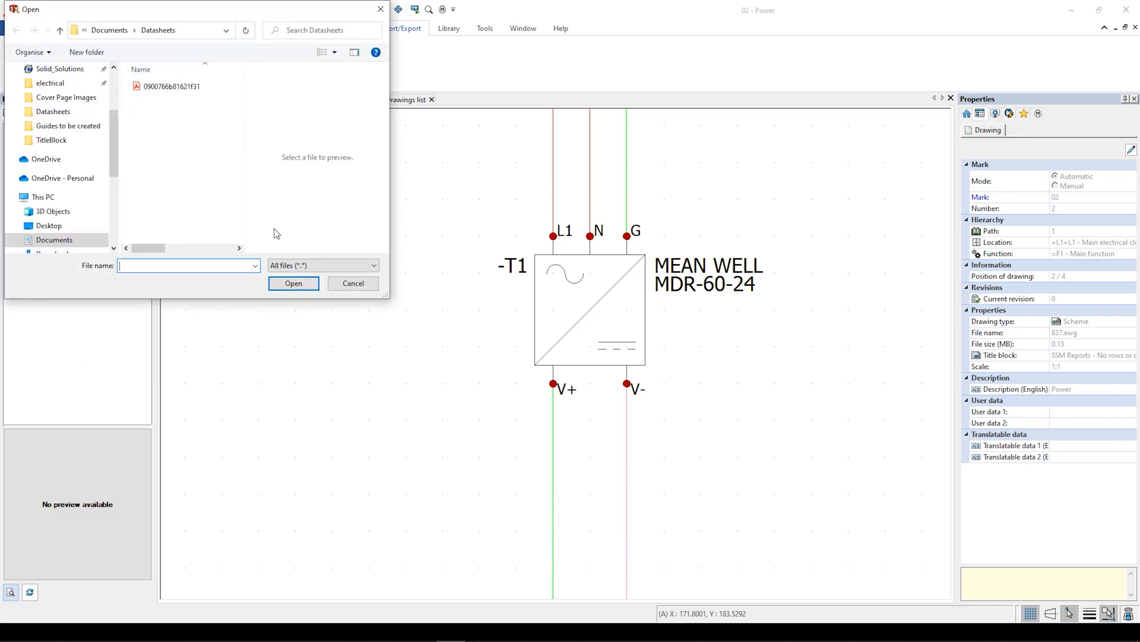
pyautogui.click(172, 85)
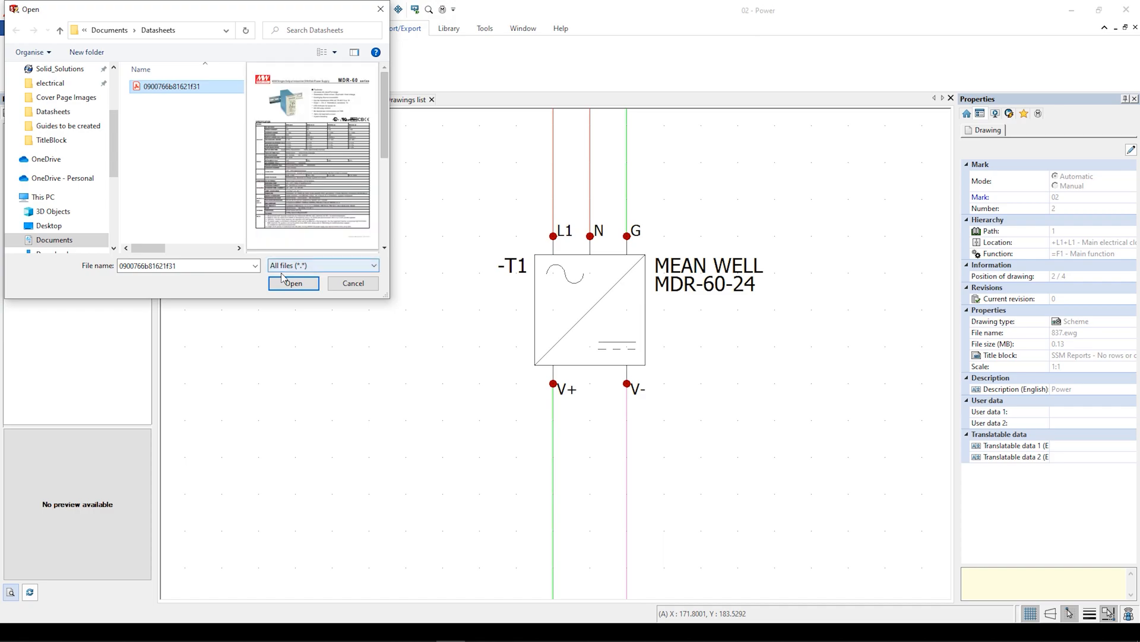
pyautogui.click(292, 283)
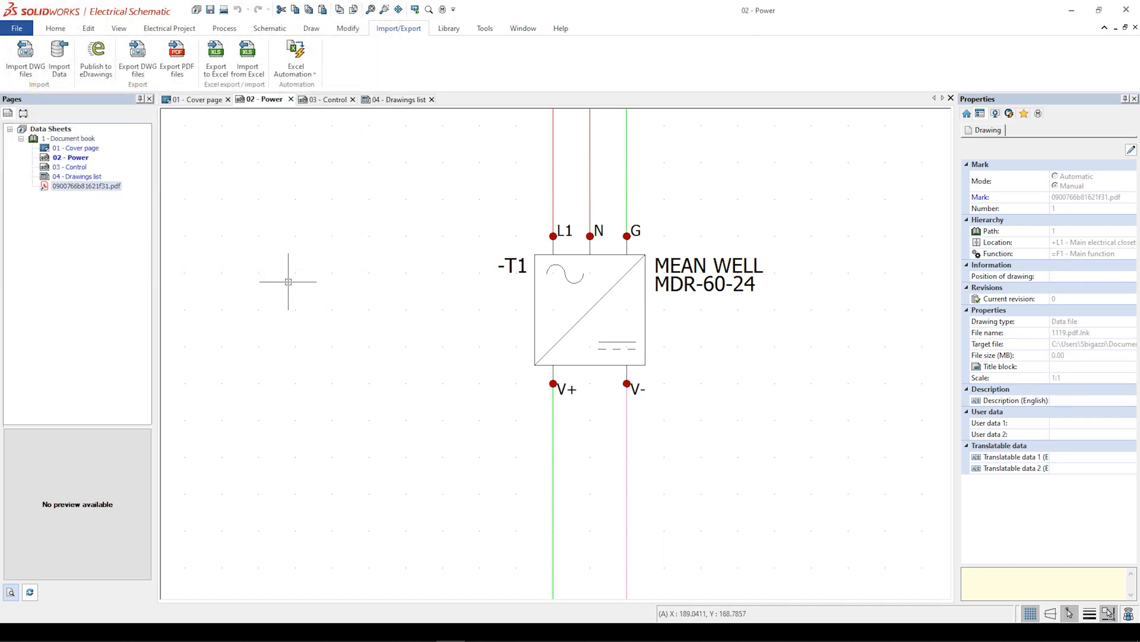
pyautogui.doubleClick(85, 186)
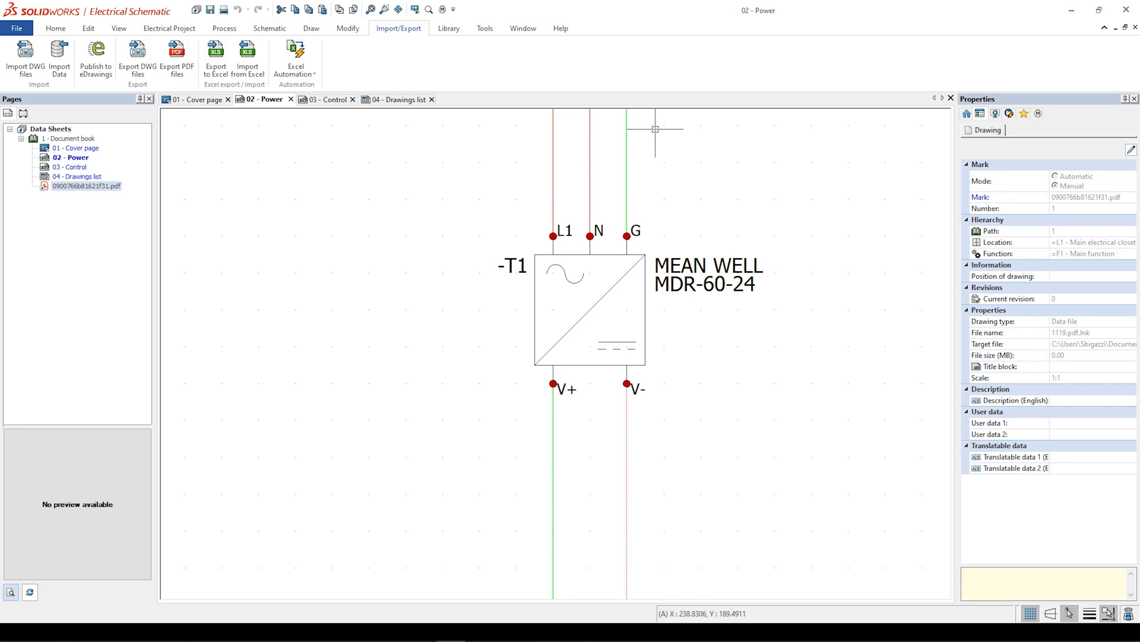
pyautogui.click(177, 55)
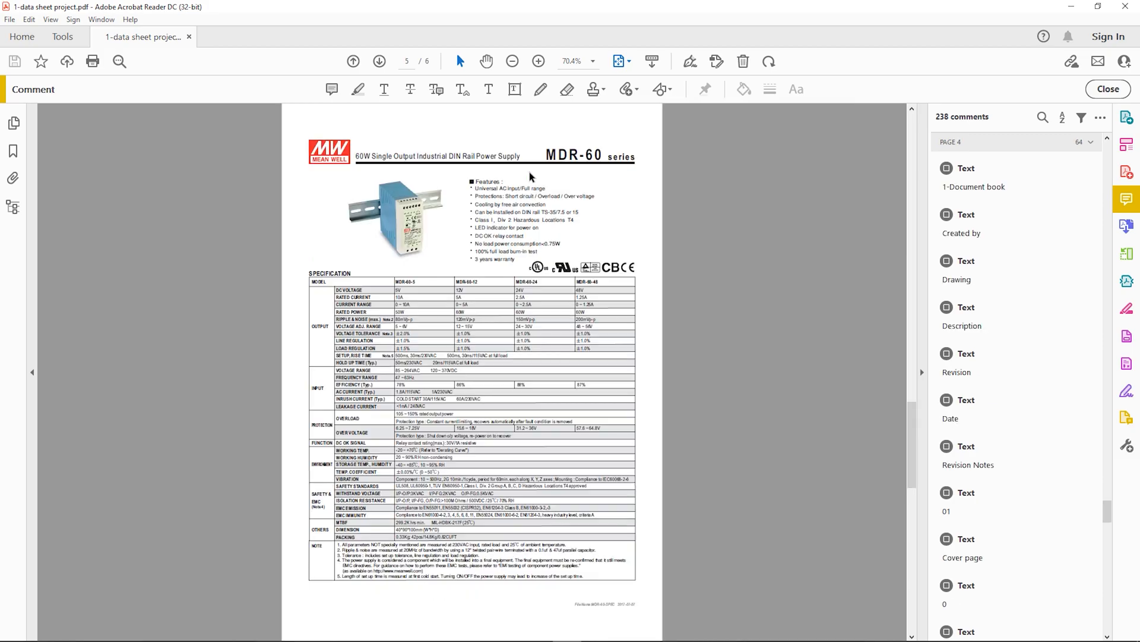
pyautogui.click(353, 61)
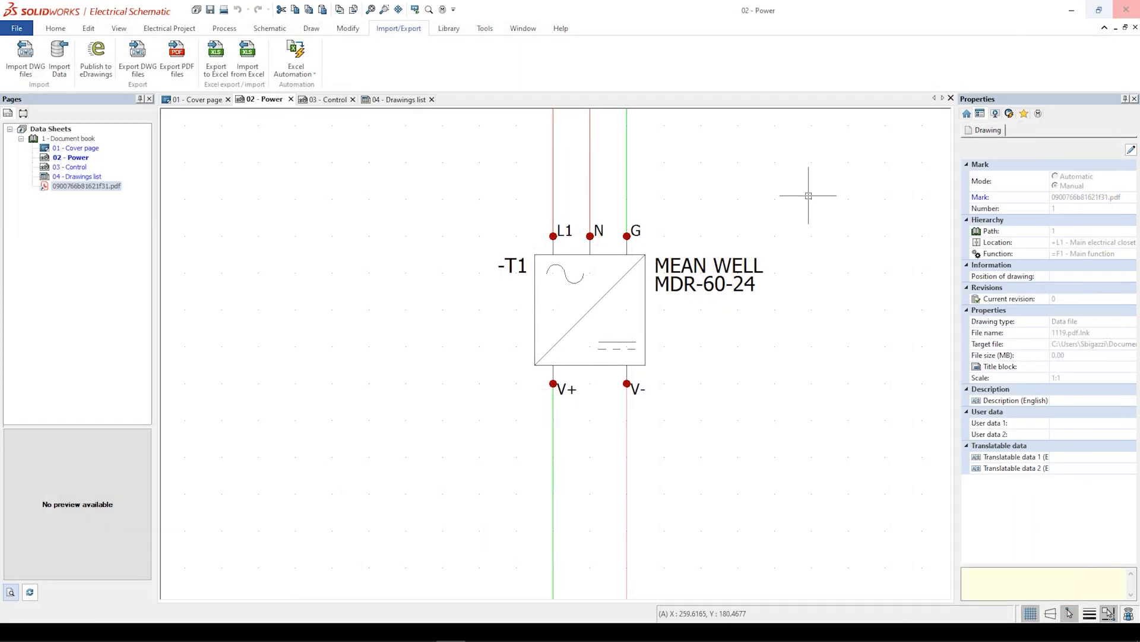
# - Attach the datasheet PDF as the data sheet of T1's MEAN WELL MDR-60-24 manufacturer part
pyautogui.rightClick(586, 313)
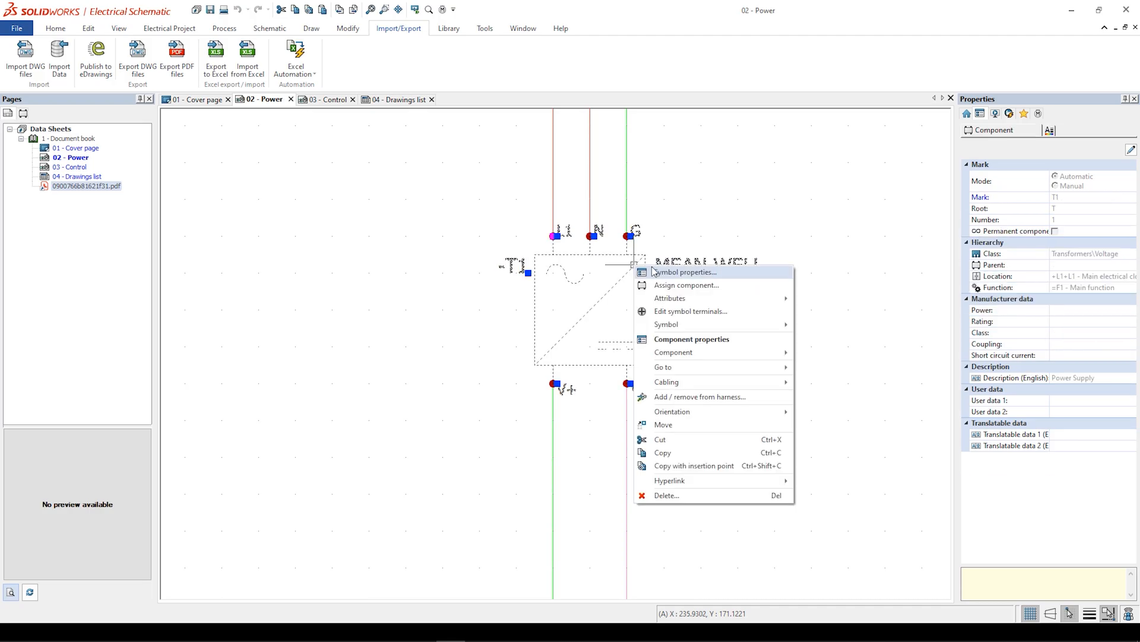
pyautogui.click(684, 271)
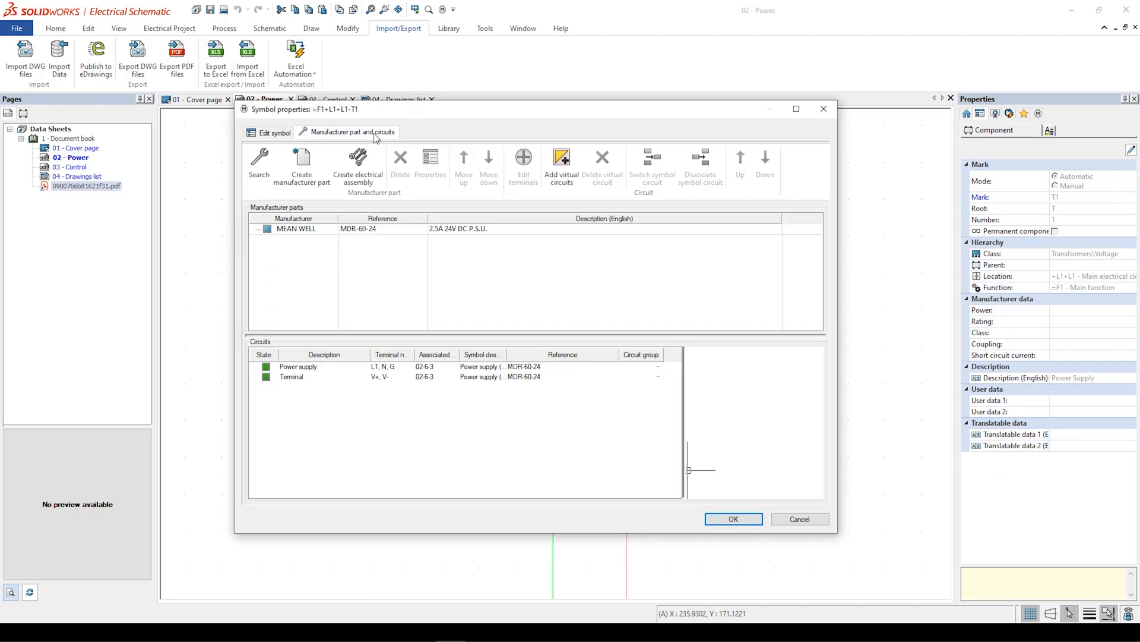
pyautogui.click(430, 165)
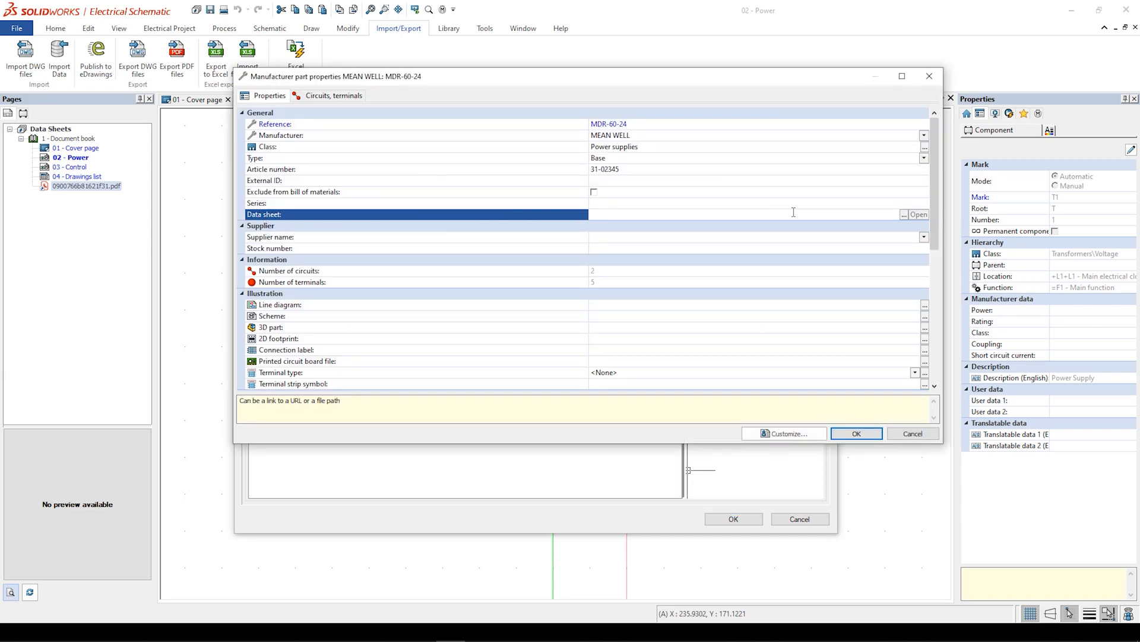
pyautogui.click(903, 213)
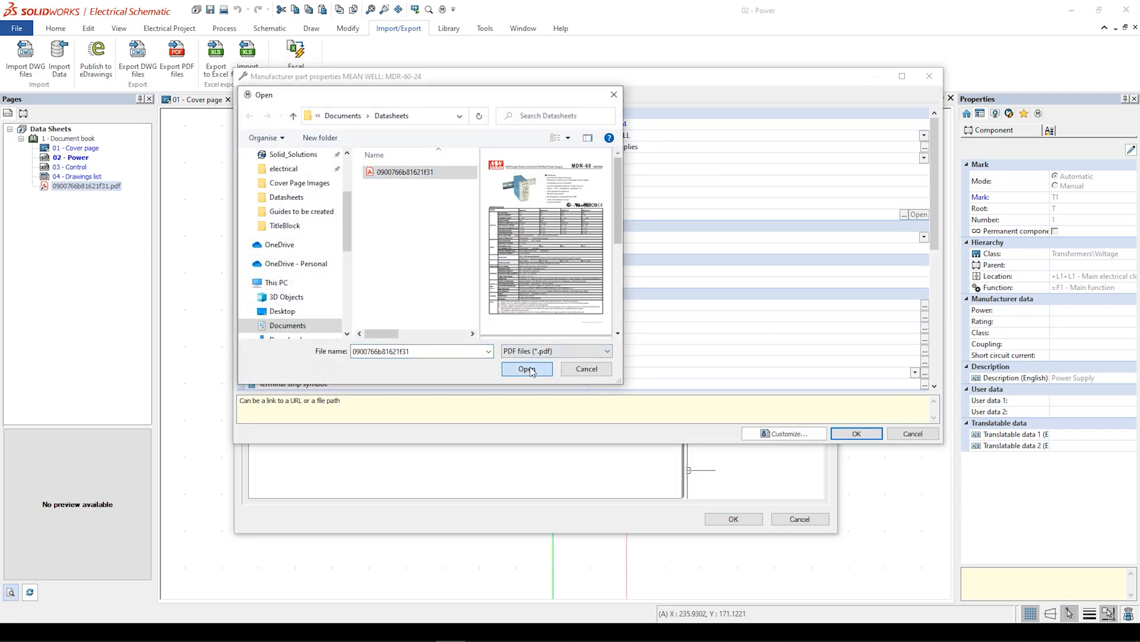
pyautogui.click(526, 368)
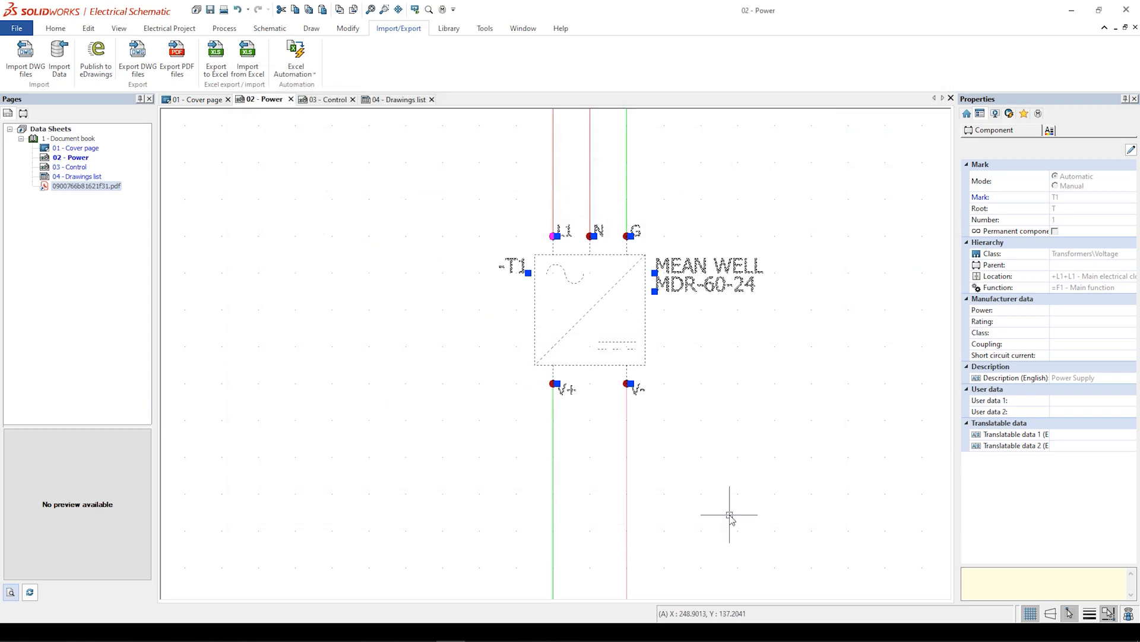
# - On the 03 - Control page, check the Allen-Bradley 800FM-F3MX11 push button's web data sheet URL
pyautogui.click(325, 99)
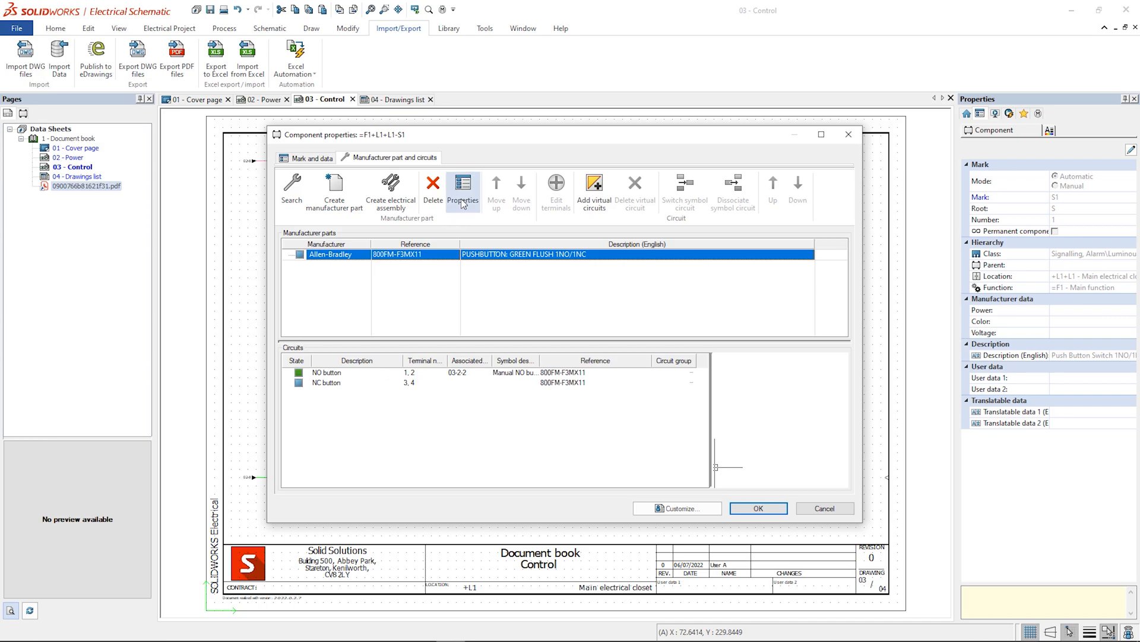
pyautogui.click(462, 188)
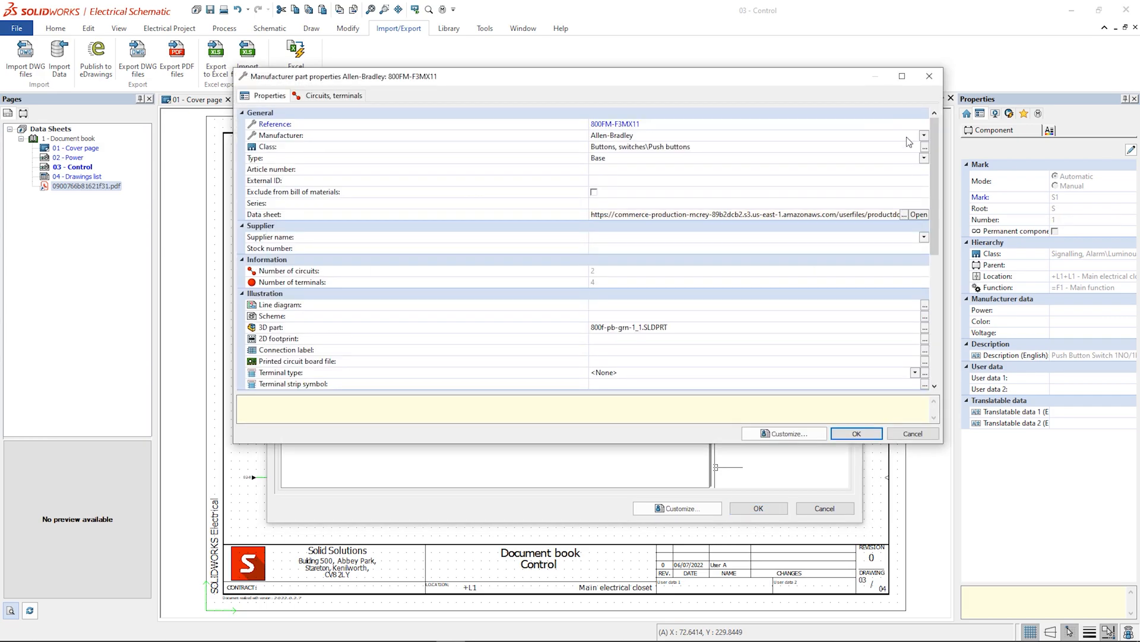
pyautogui.click(856, 432)
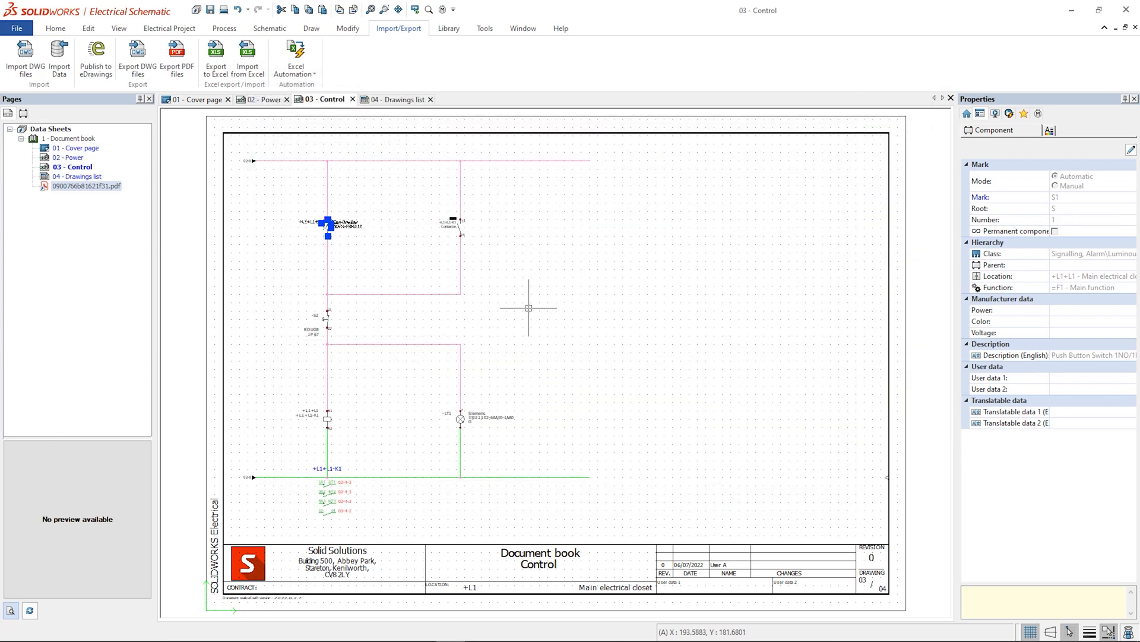
pyautogui.click(660, 309)
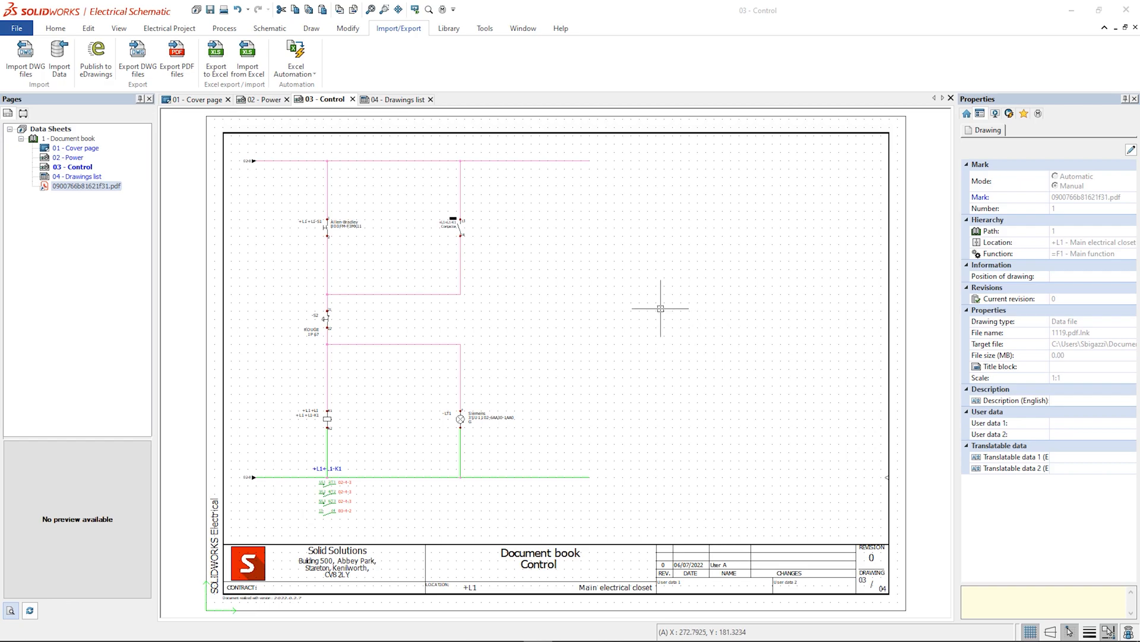
# - Generate the Manufacturer Part Datasheet SB report as a project drawing
pyautogui.click(170, 27)
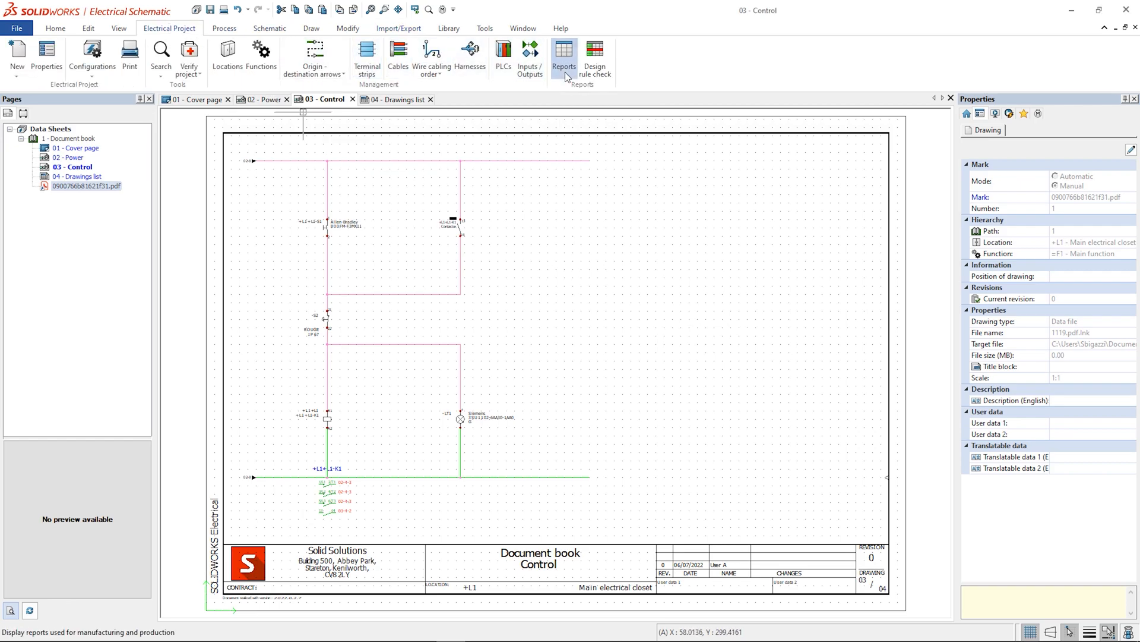
pyautogui.click(563, 58)
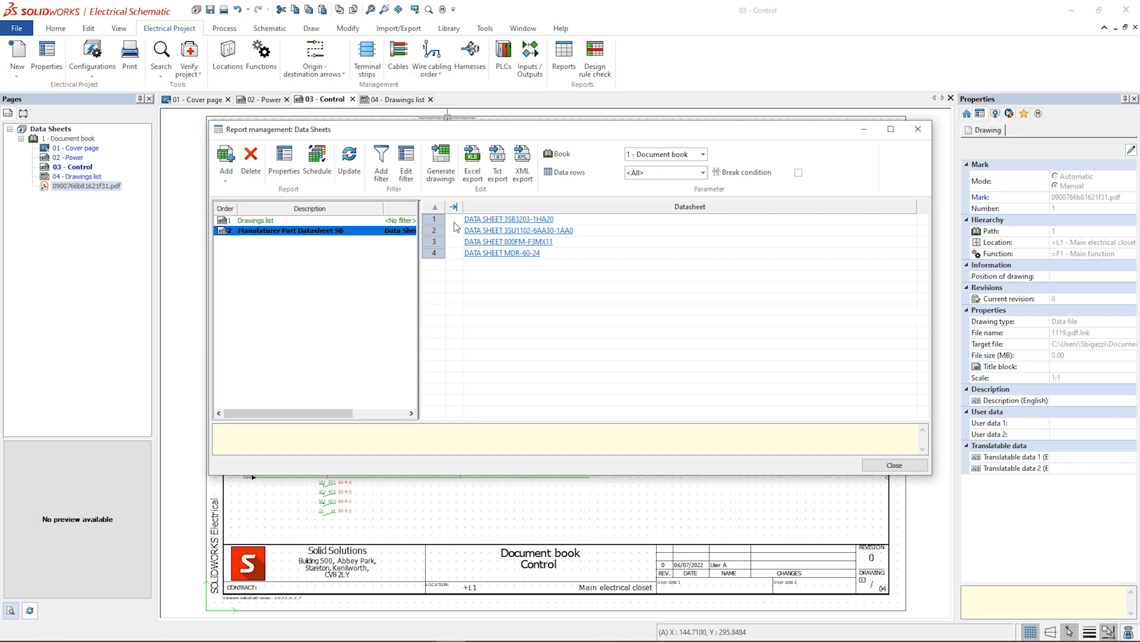
pyautogui.click(440, 160)
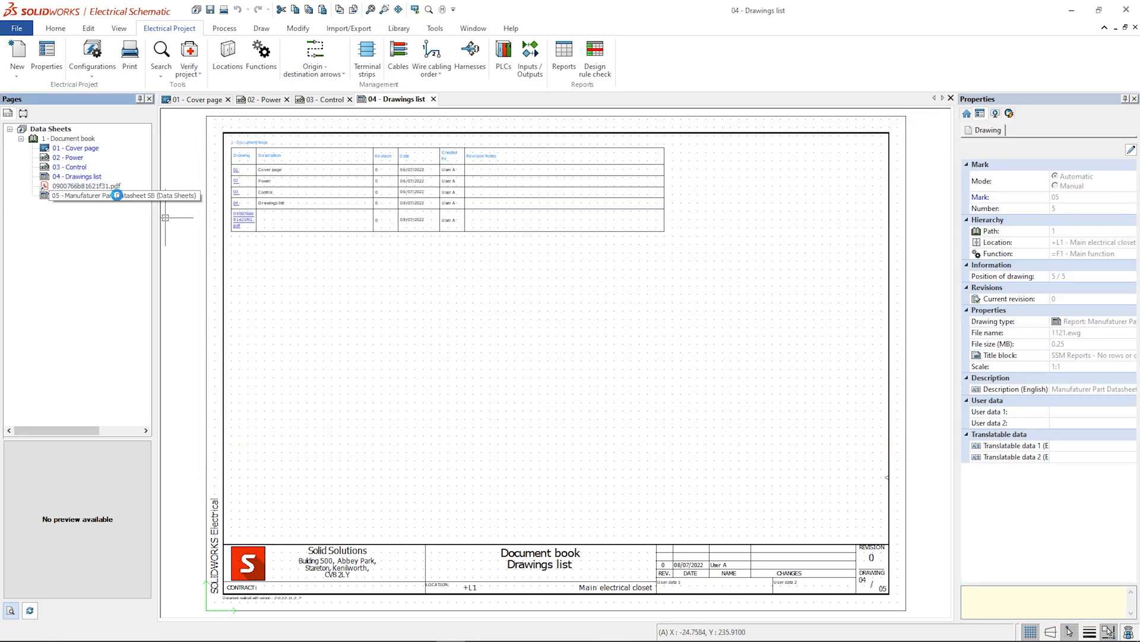
# - Open report page 05 and follow the 3SB3203-1HA20 entry to its online datasheet
pyautogui.doubleClick(83, 195)
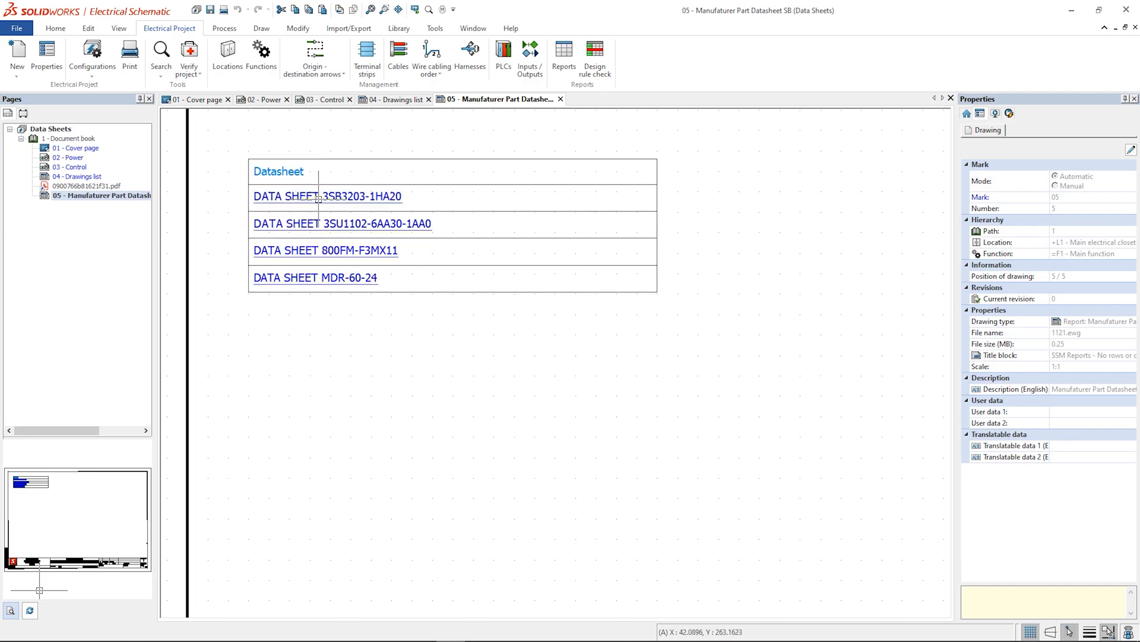
pyautogui.doubleClick(327, 196)
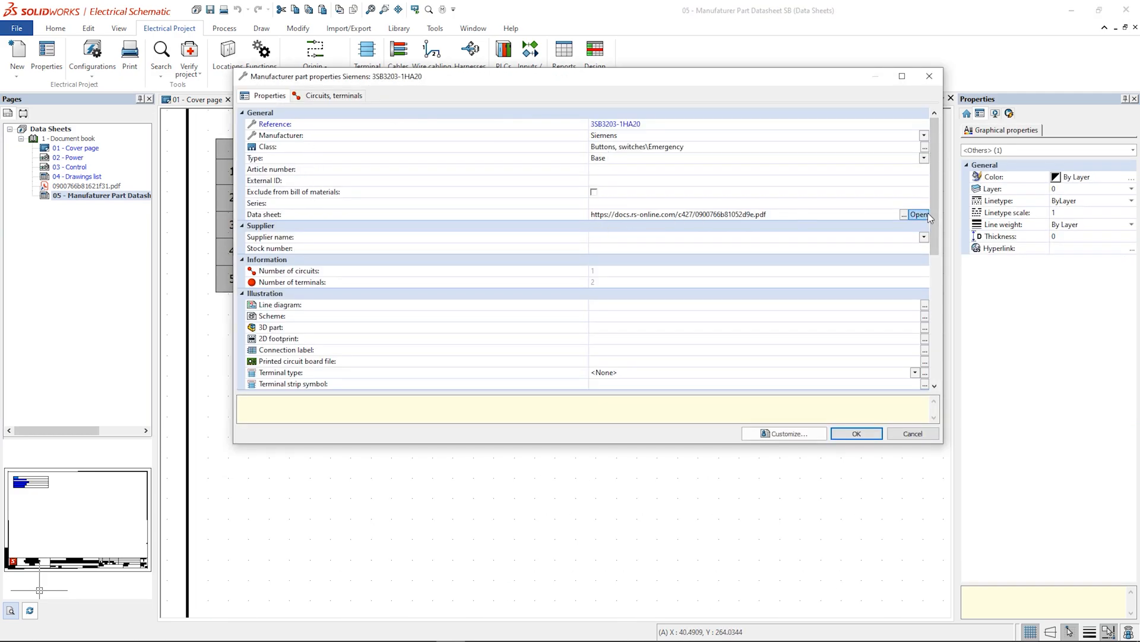
pyautogui.click(918, 214)
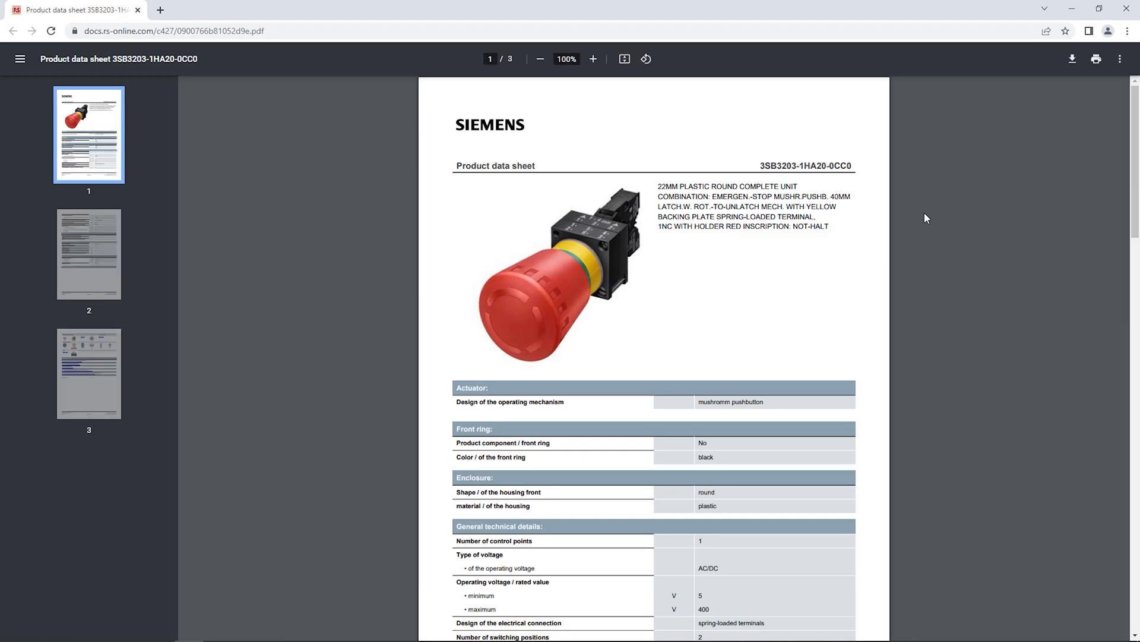
pyautogui.scroll(-3)
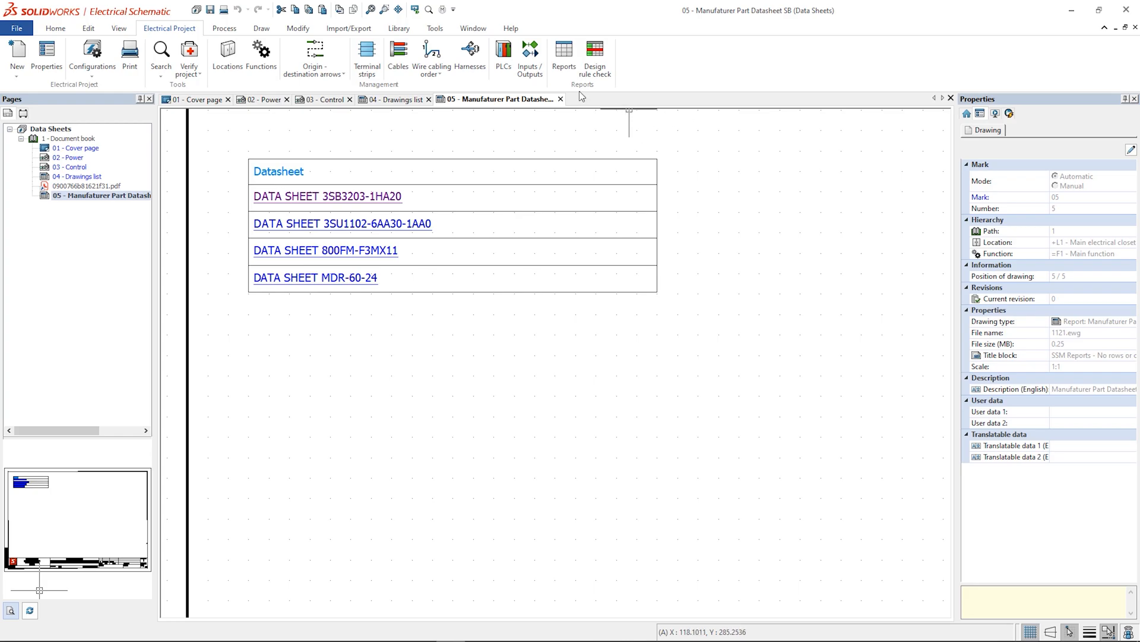
# - Export the project with its data files to PDF, replacing the existing data sheet project file
pyautogui.click(177, 51)
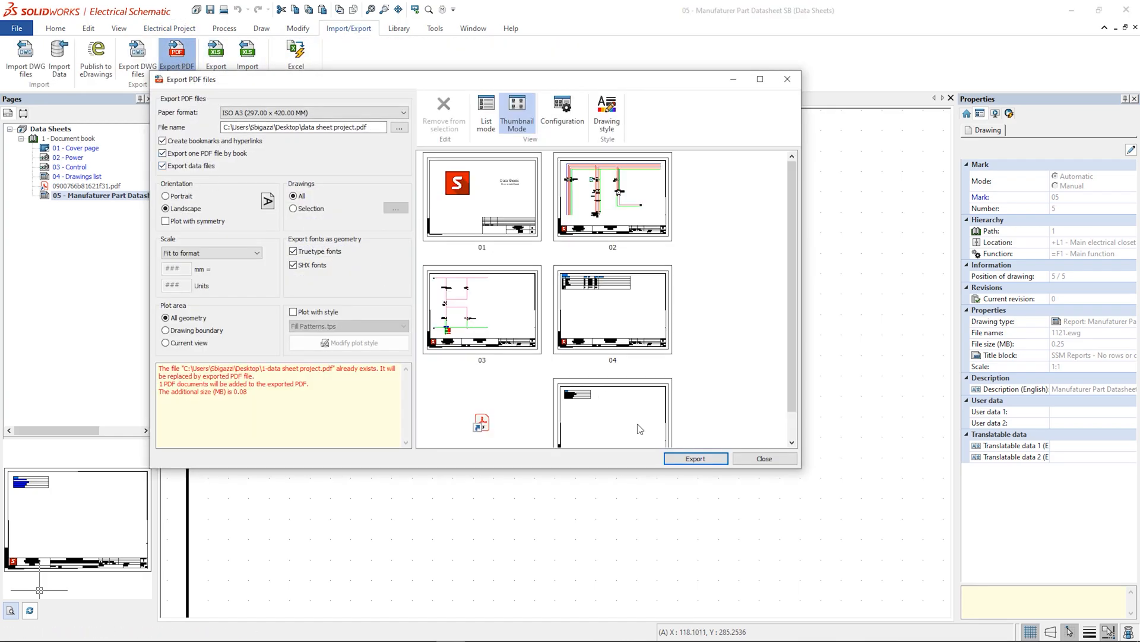
pyautogui.click(694, 458)
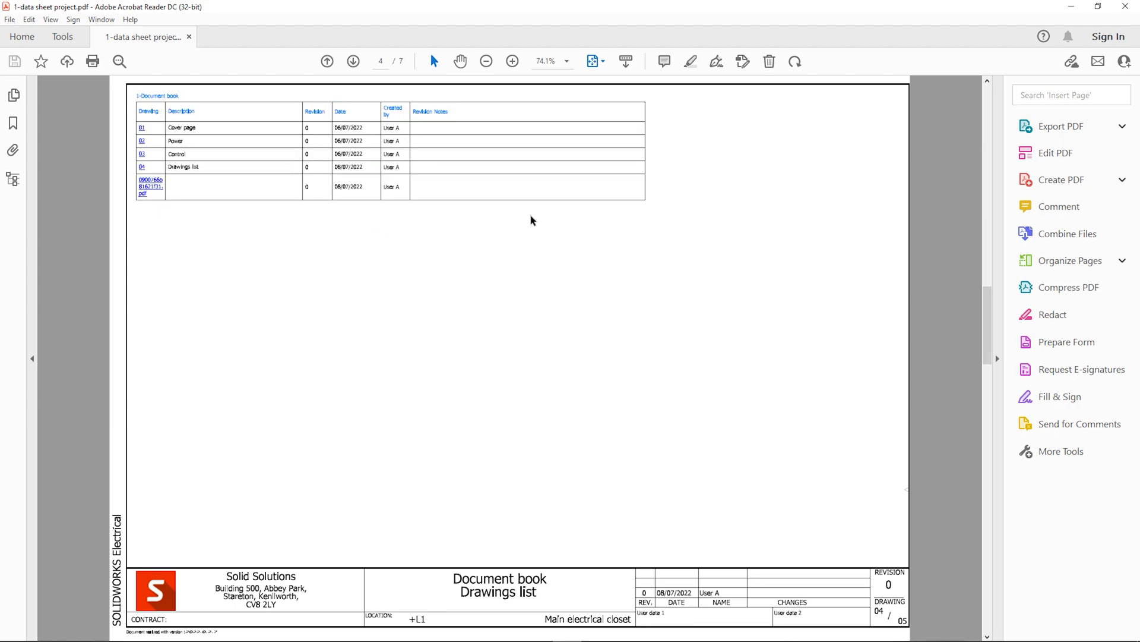
pyautogui.click(1059, 206)
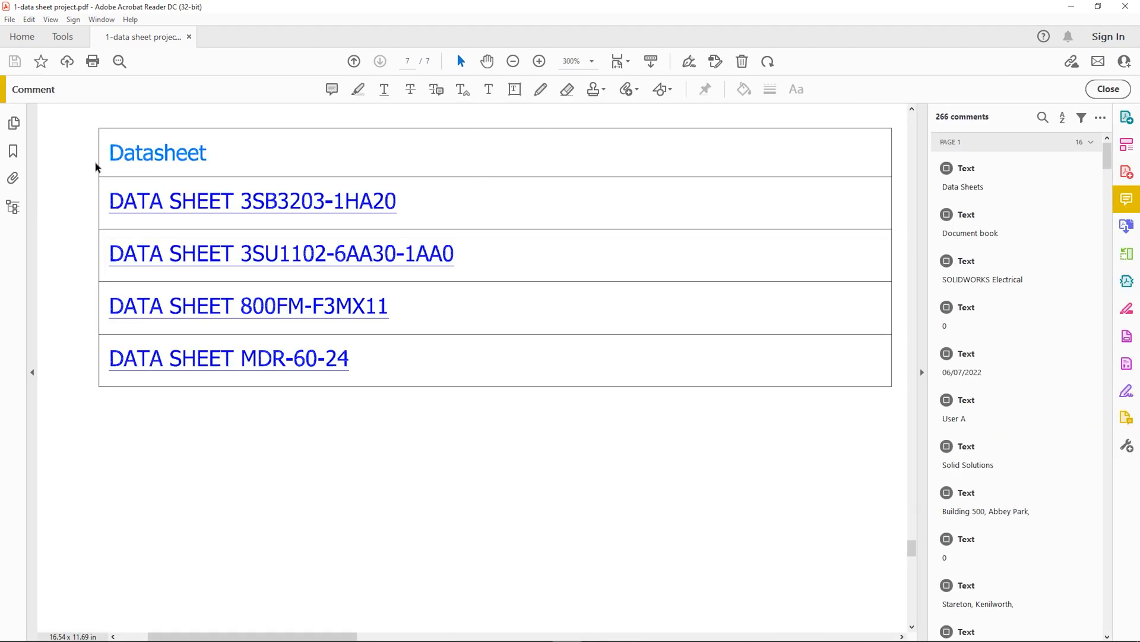
pyautogui.moveTo(346, 207)
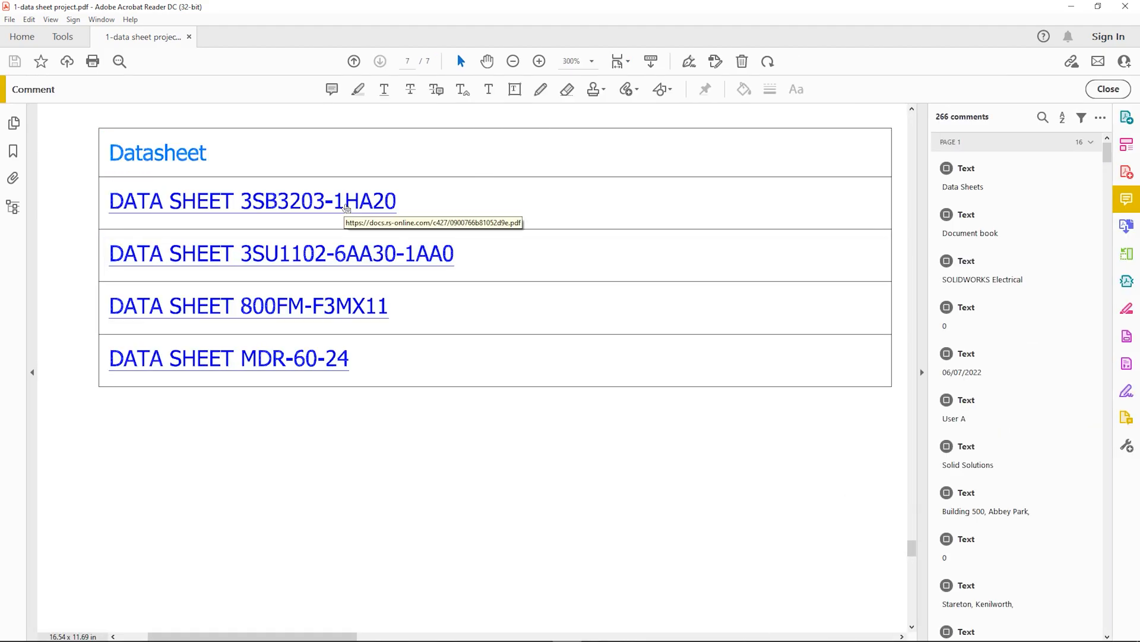
# - Check the 3SB3203-1HA20 DATA SHEET hyperlink target in Acrobat and return to the project
pyautogui.click(252, 201)
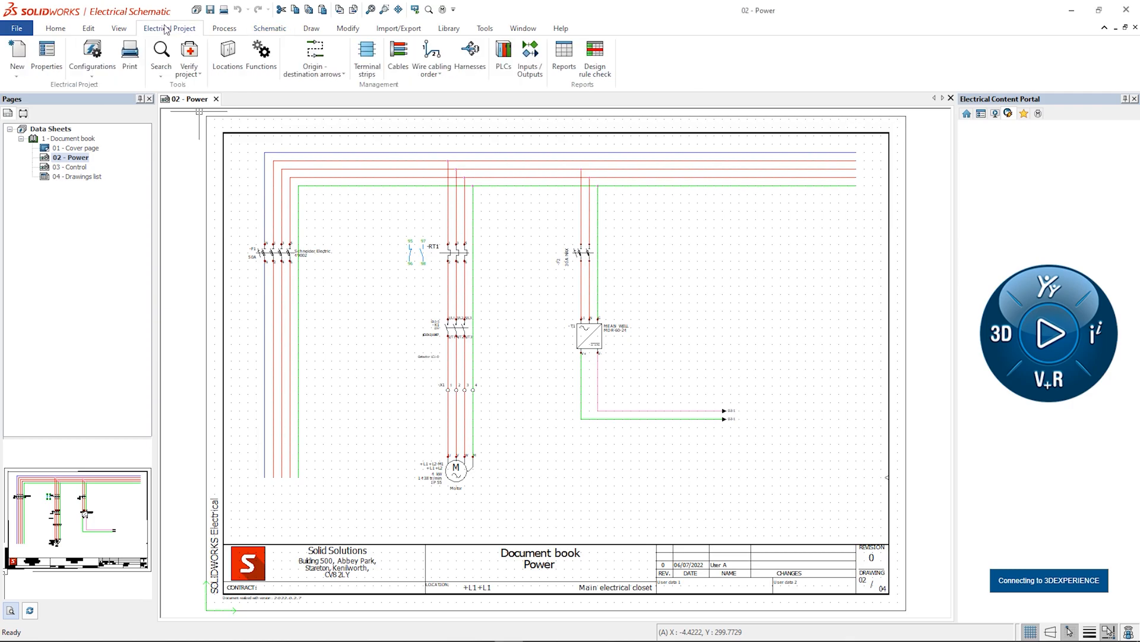
# - Add a Drawing report from the Empty template named and described 'Manufacturer Part Datasheet'
pyautogui.click(563, 58)
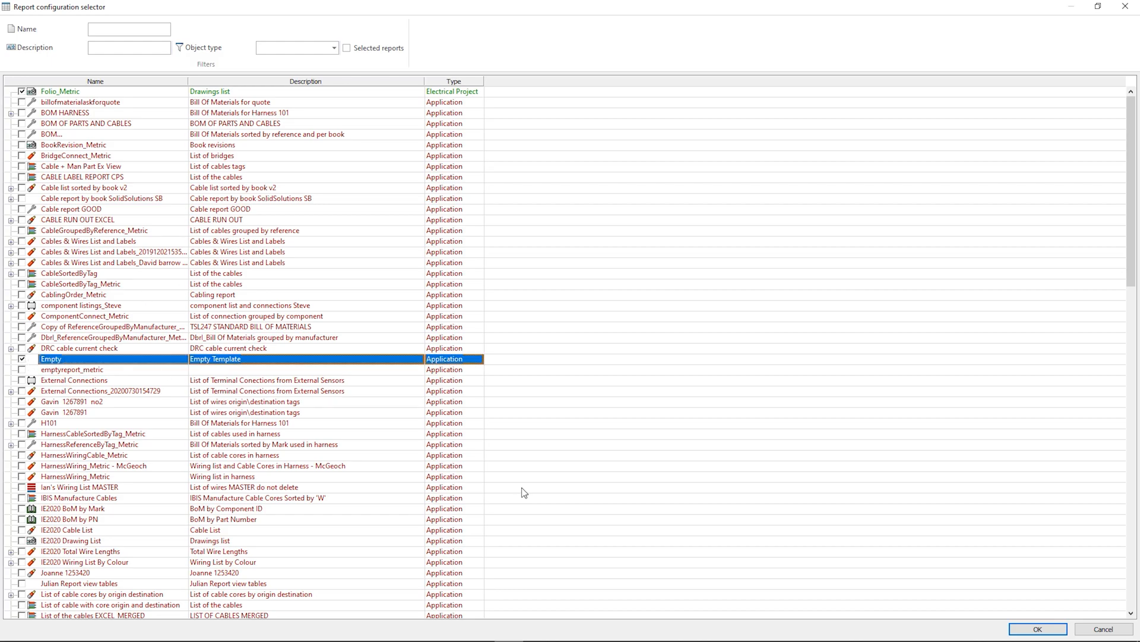
pyautogui.doubleClick(51, 359)
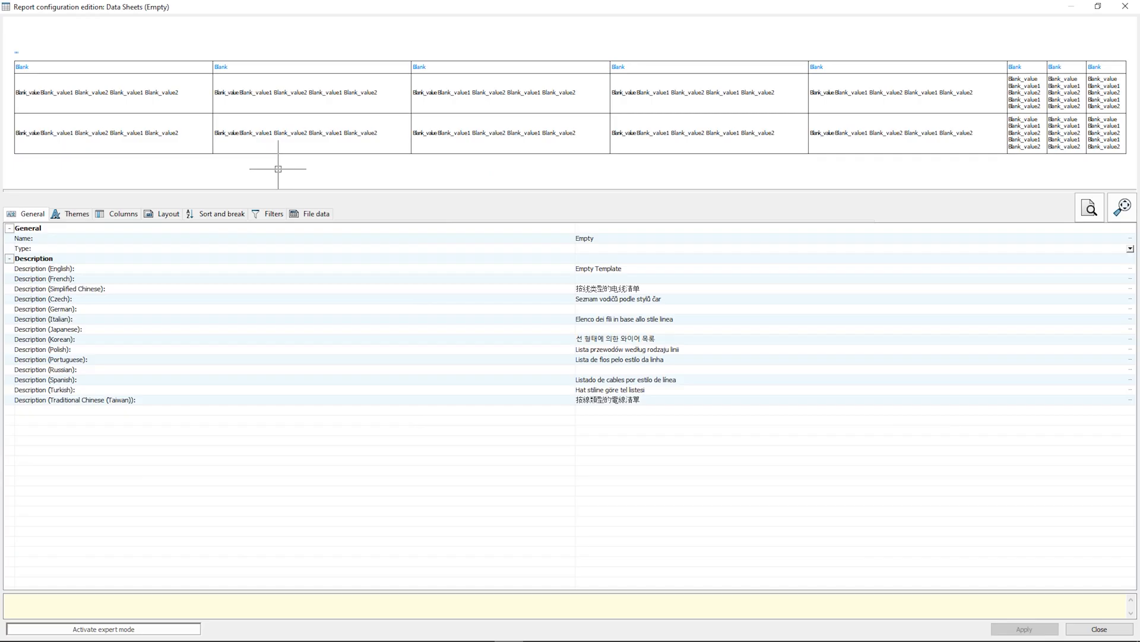
pyautogui.click(599, 269)
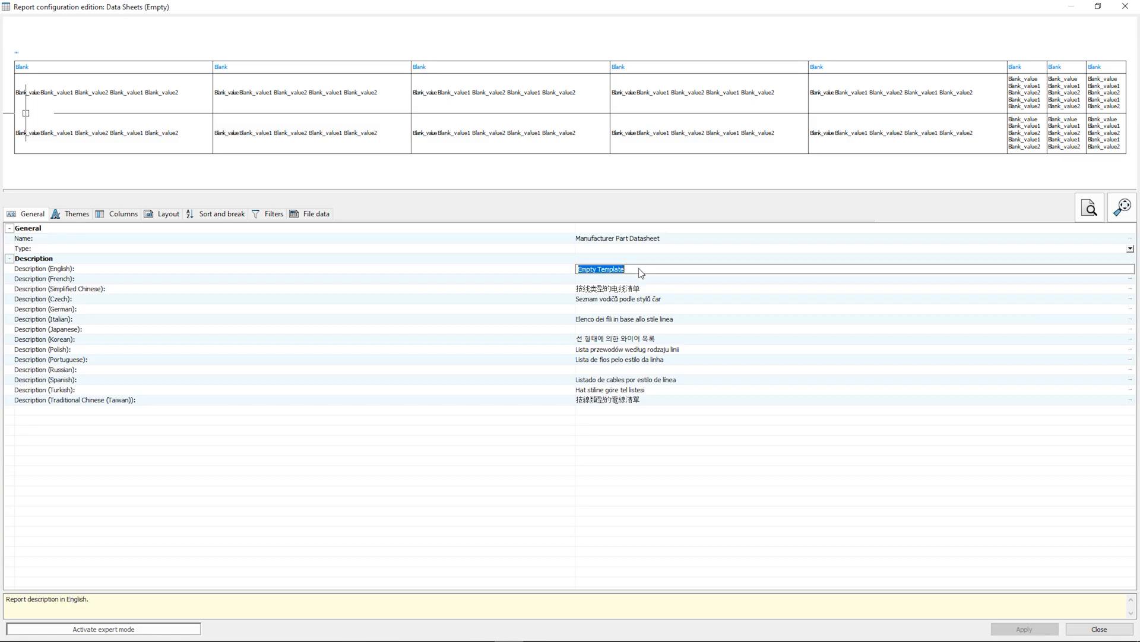
pyautogui.write('Manufacturer Part Datasheet')
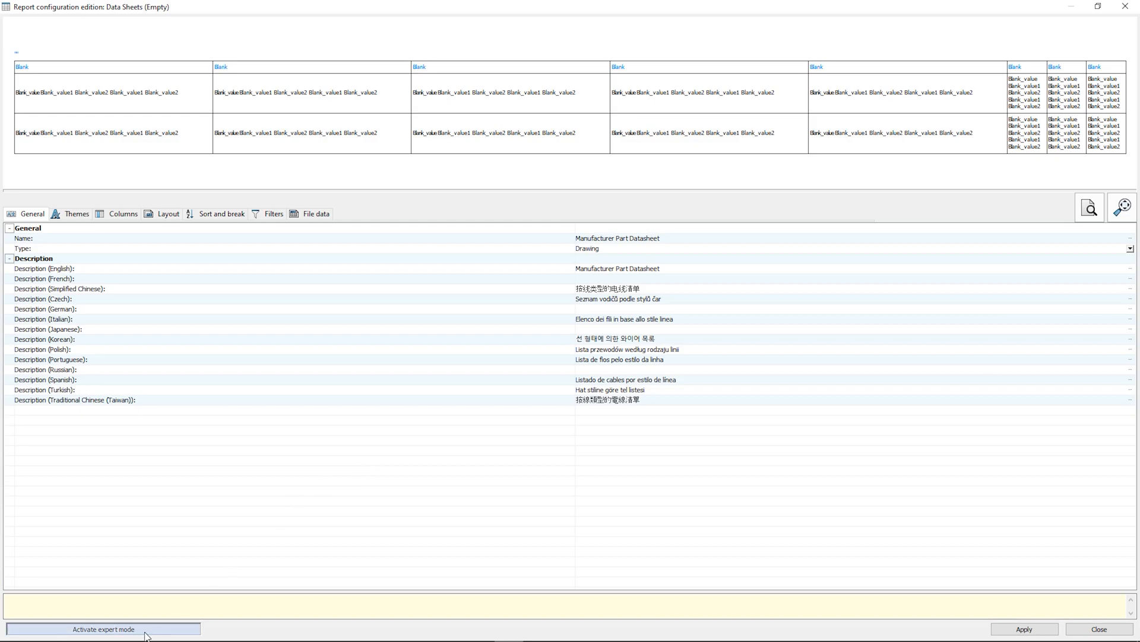
# - In expert mode, set the SQL query selecting bom_id, bom_datasheet, bom_reference from vew_manufacturerparts_ex, testing 63 rows
pyautogui.click(102, 628)
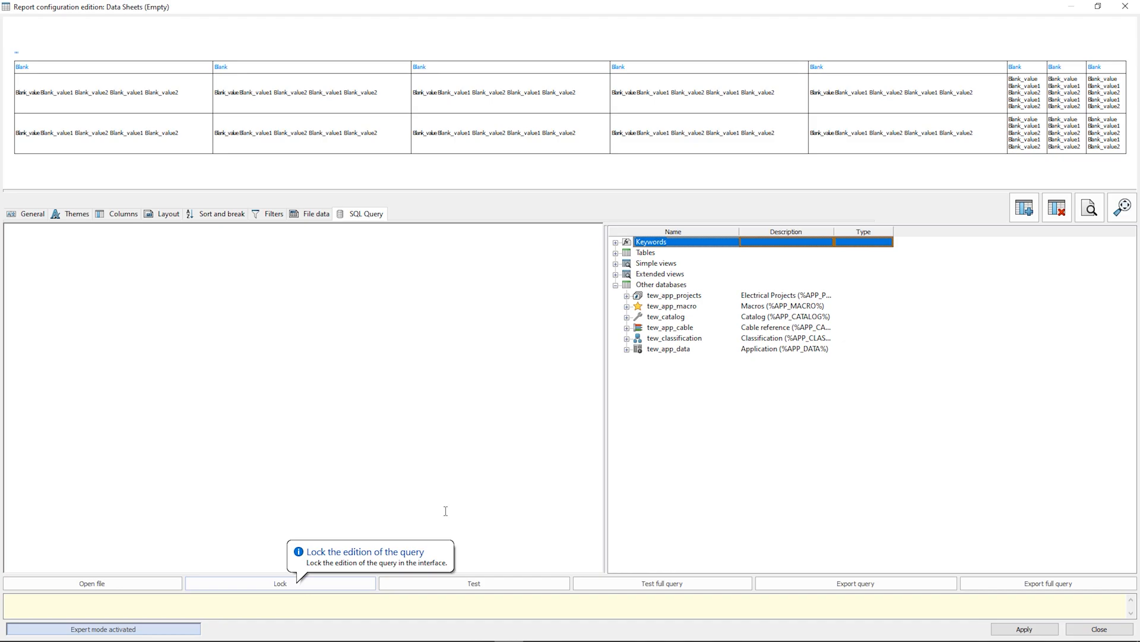
pyautogui.click(616, 273)
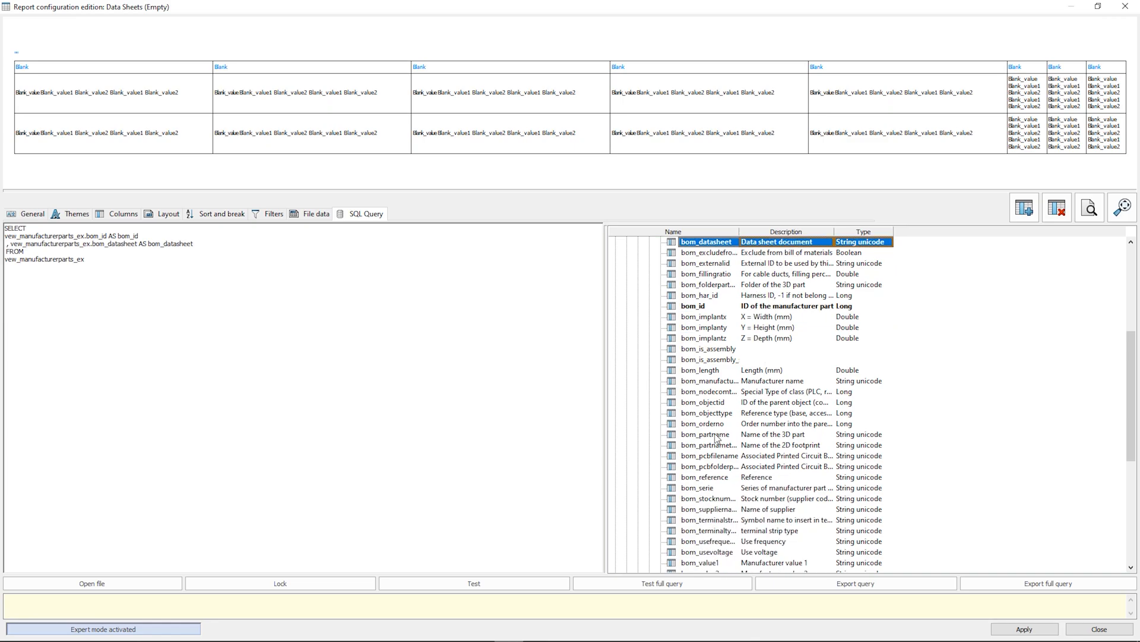
pyautogui.click(474, 582)
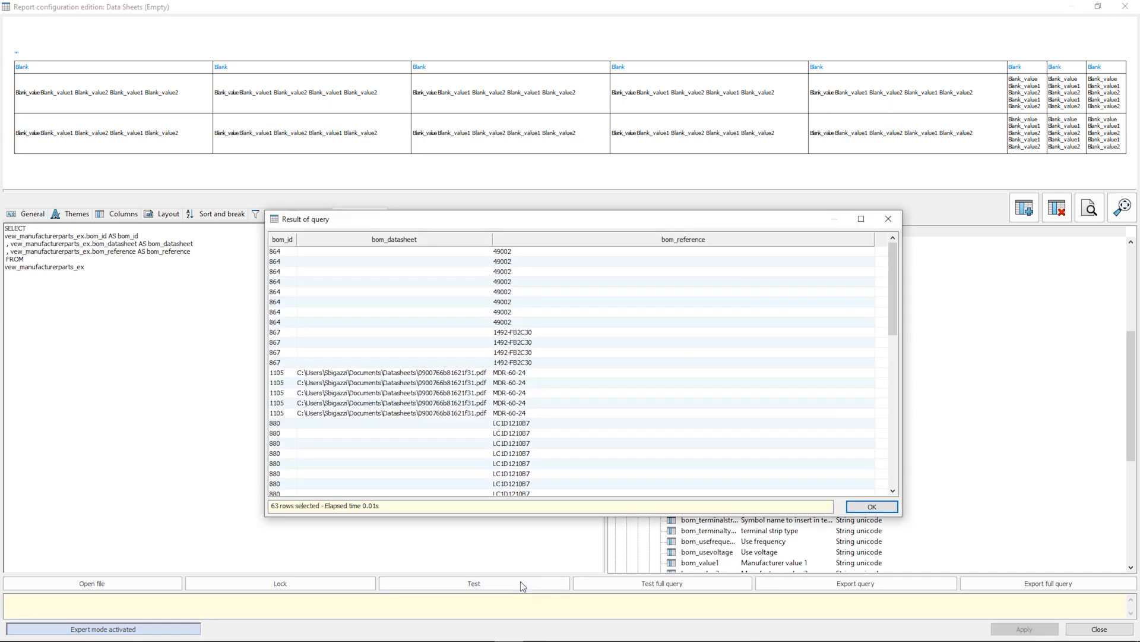
pyautogui.click(871, 506)
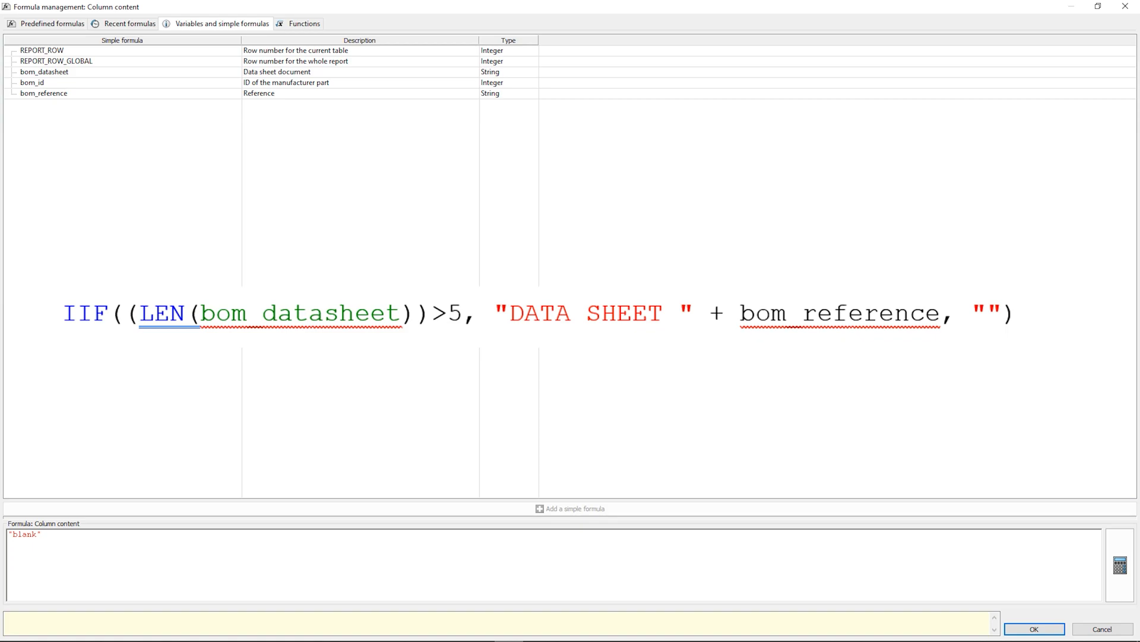
# - Set the Data Sheet column formula IIF((LEN(bom_datasheet))>5, "DATA SHEET " + bom_reference, "")
pyautogui.doubleClick(24, 535)
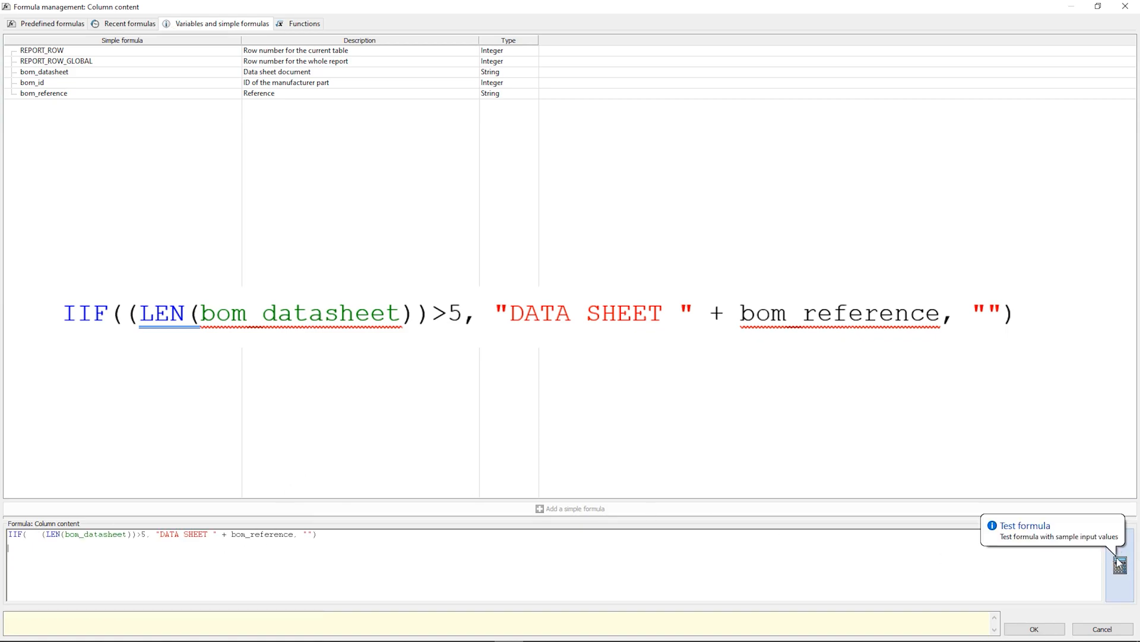
pyautogui.click(1034, 629)
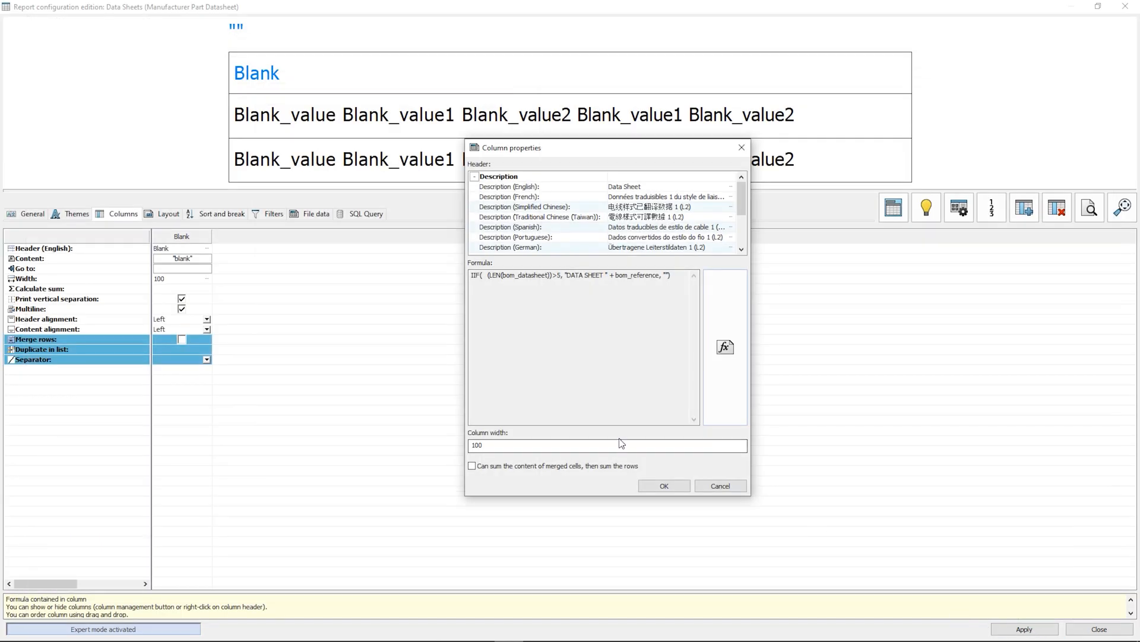
pyautogui.click(663, 485)
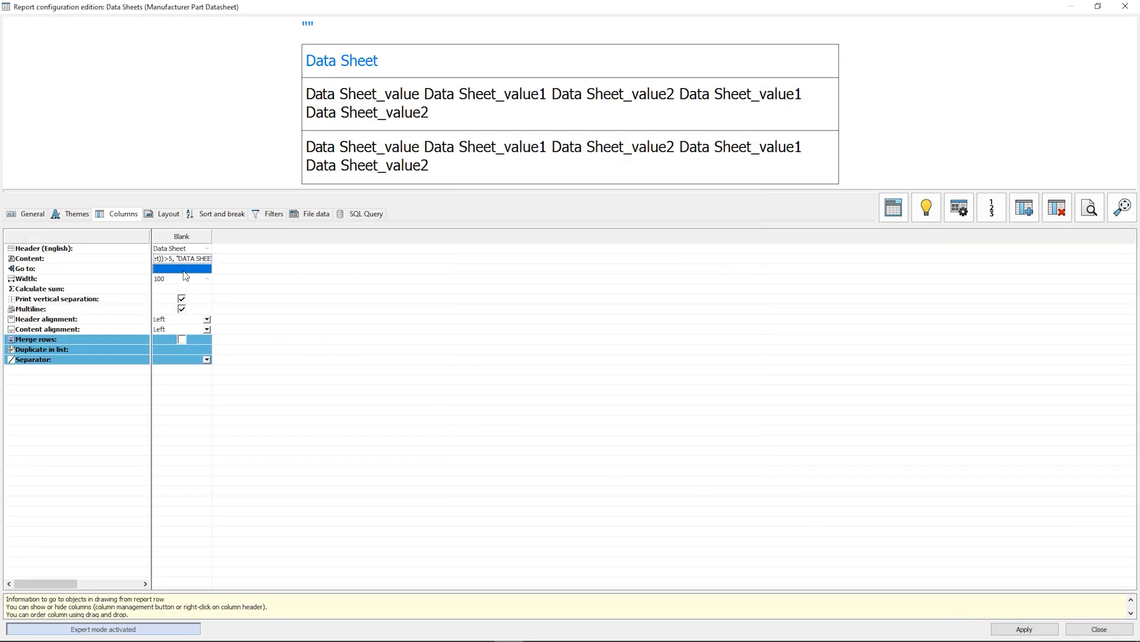
# - Link the column's Go to on bom_id as Manufacturer part and adjust its row merging
pyautogui.click(206, 268)
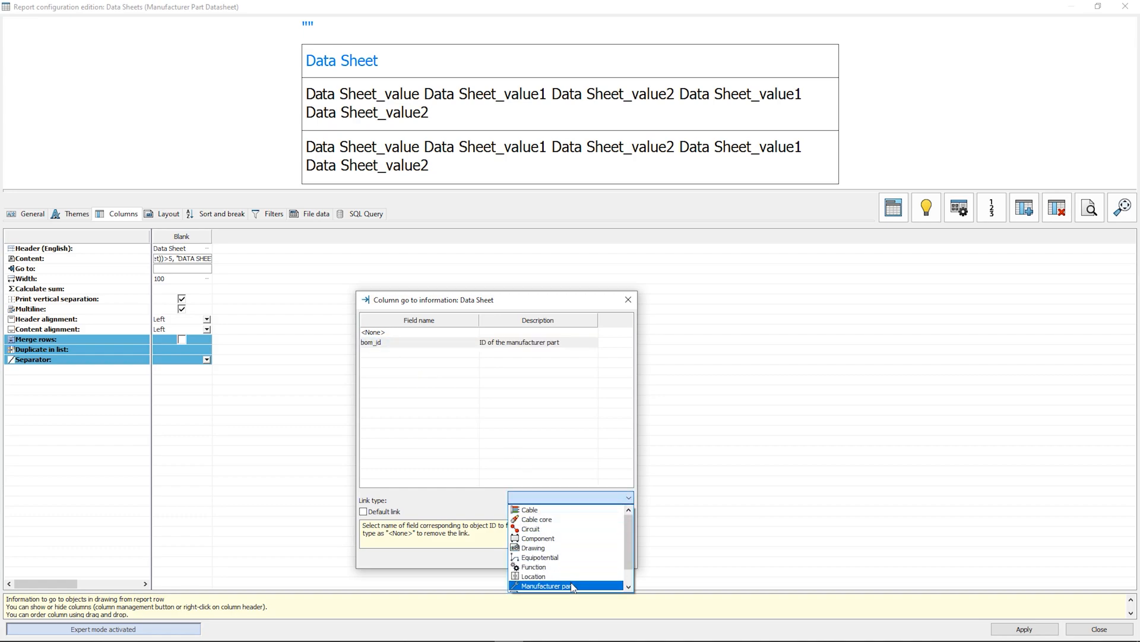
pyautogui.click(542, 586)
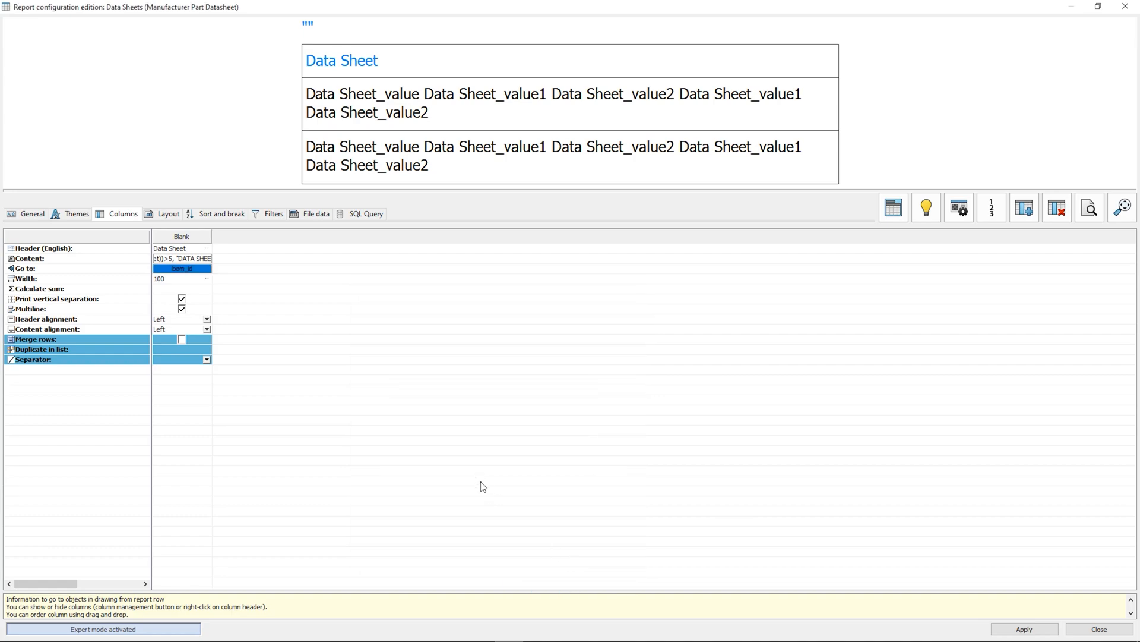
pyautogui.click(181, 339)
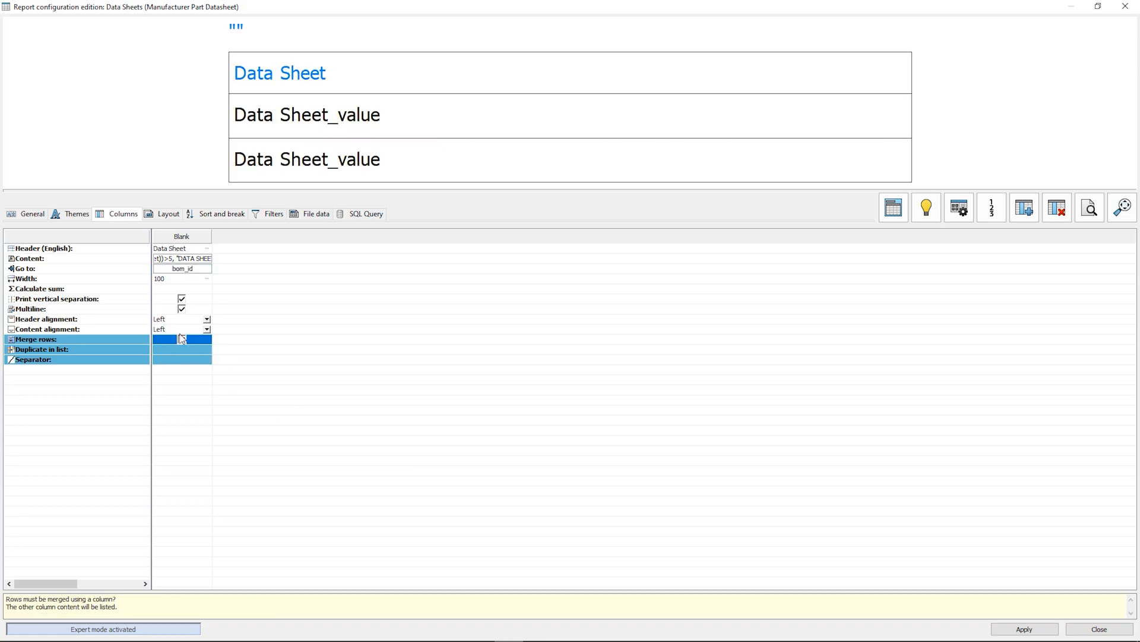
pyautogui.click(167, 213)
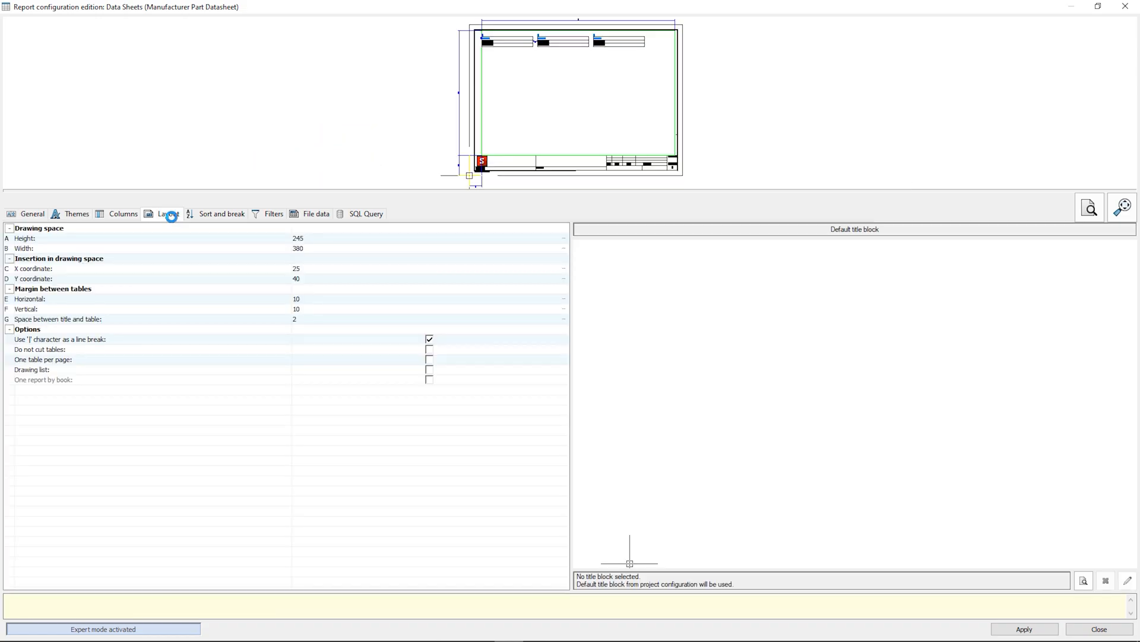
# - Sort rows by bom_reference A > Z and begin adding a report filter
pyautogui.click(221, 213)
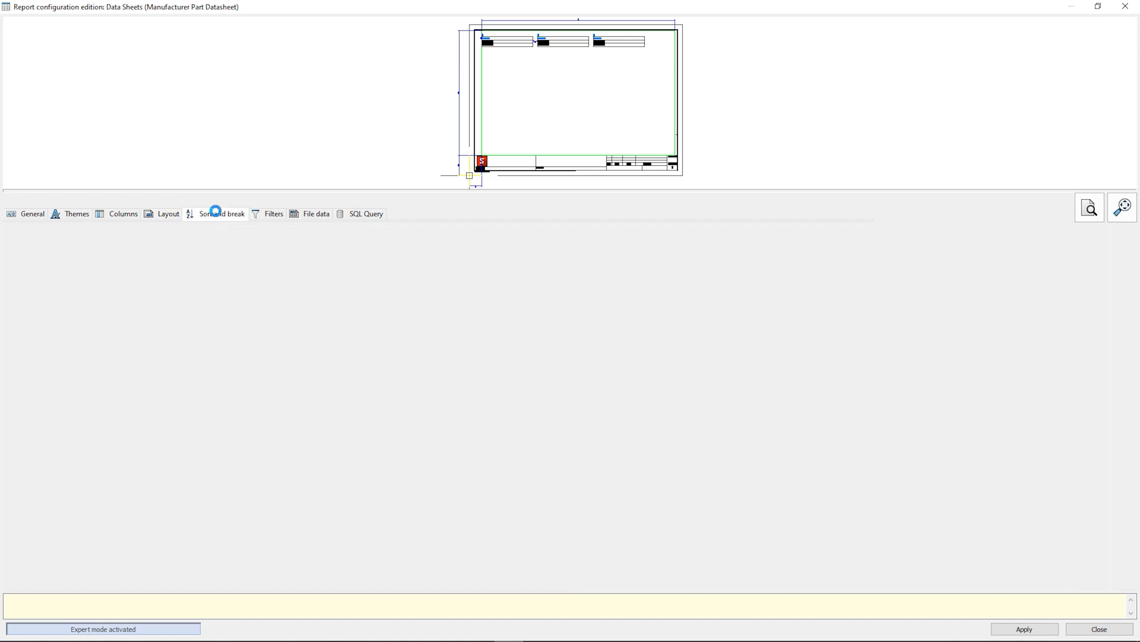
pyautogui.click(221, 212)
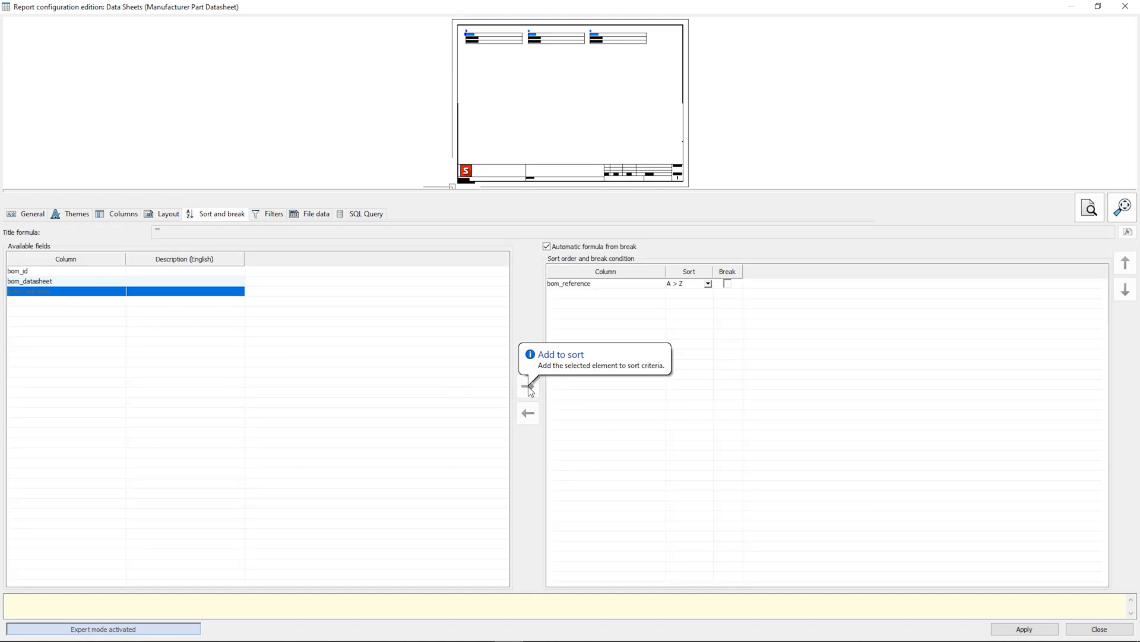
pyautogui.click(273, 212)
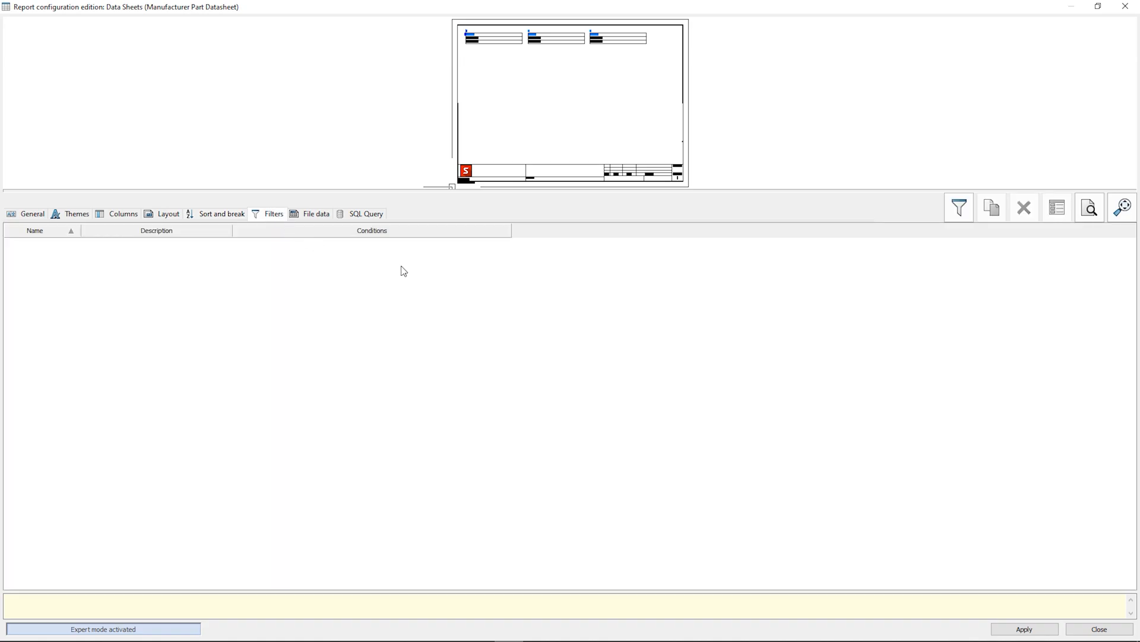
pyautogui.click(274, 213)
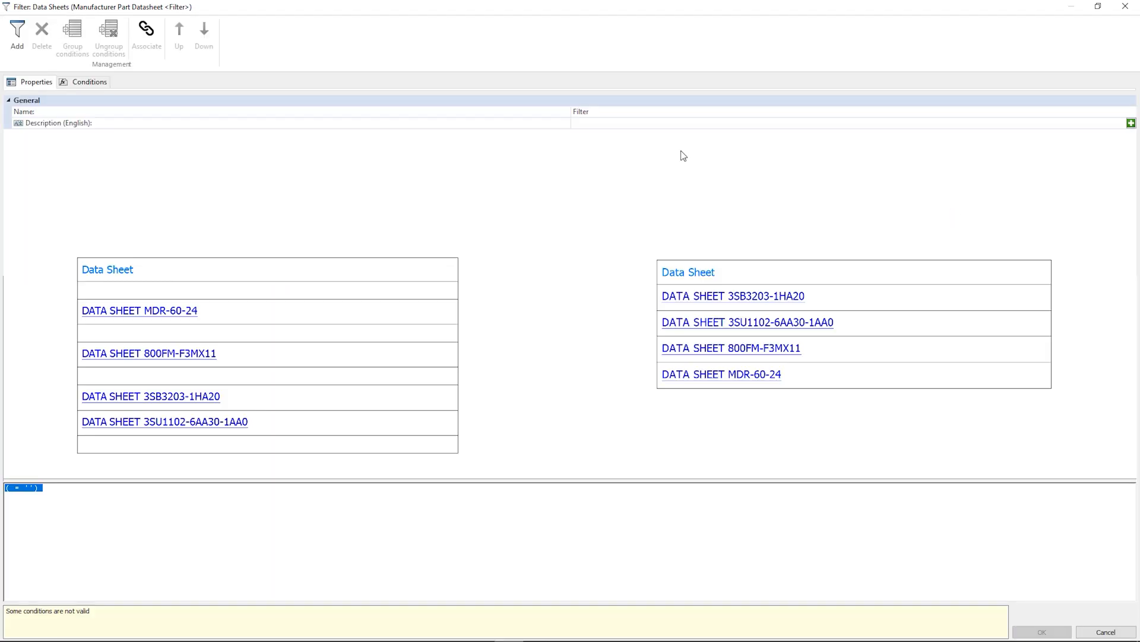
# - Create a 'Data Sheet' filter with condition bom_datasheet not empty and confirm it
pyautogui.click(291, 122)
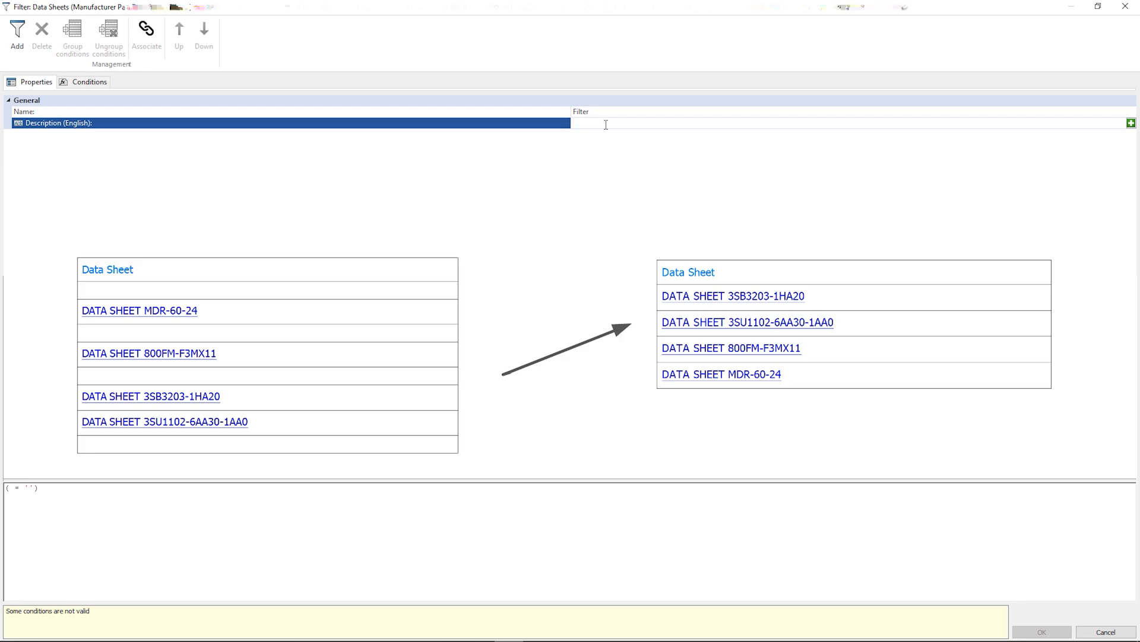
pyautogui.write('Data Sheet')
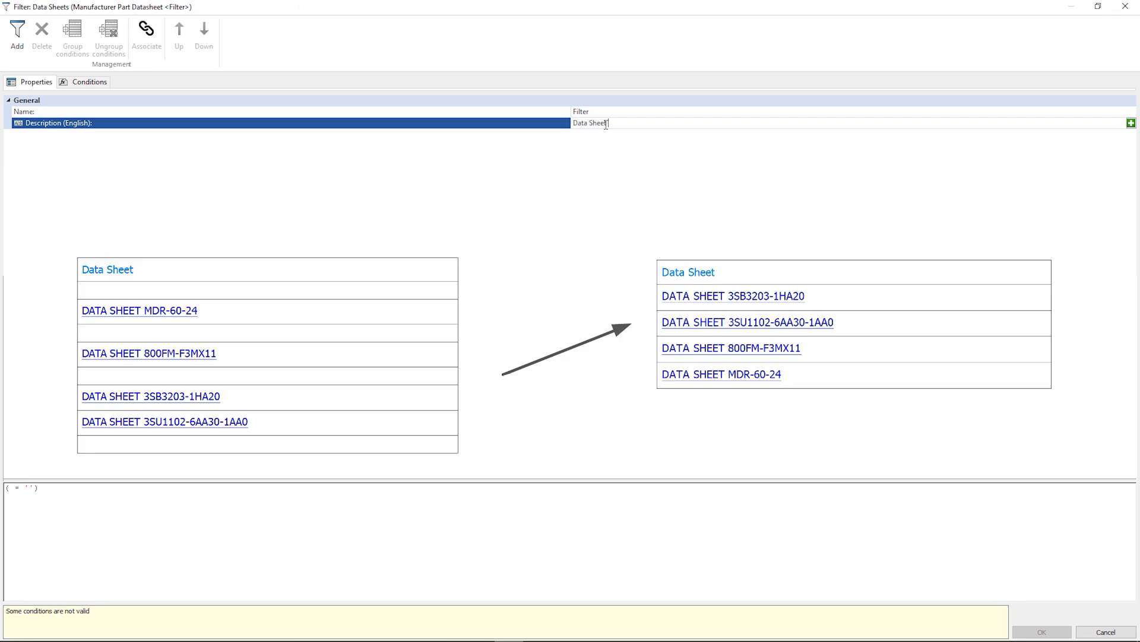
pyautogui.click(89, 82)
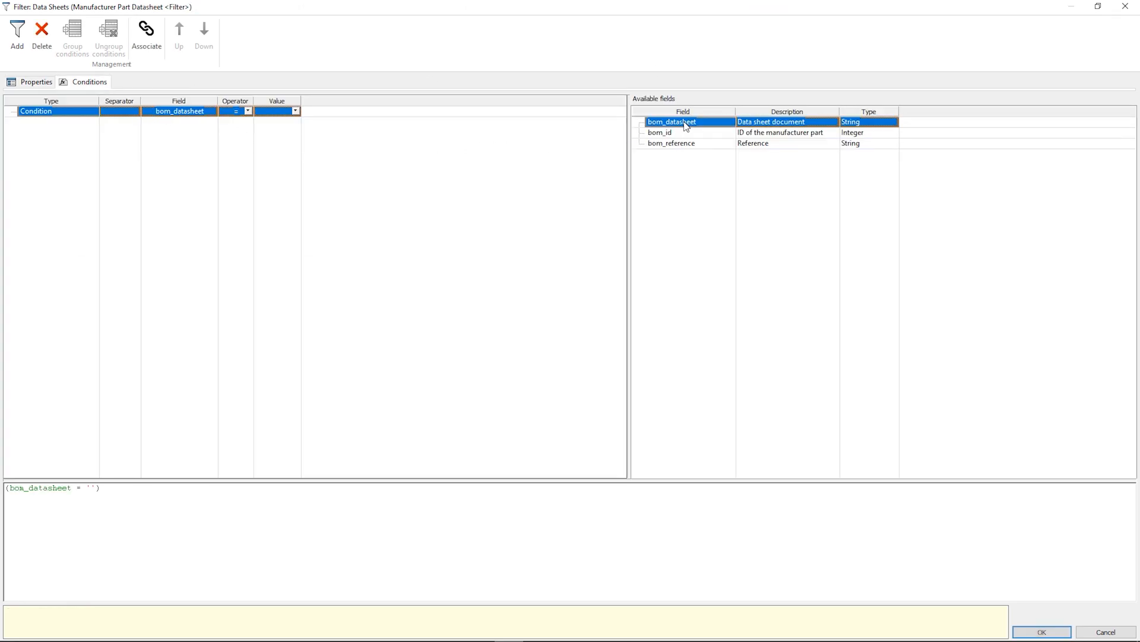
pyautogui.click(236, 111)
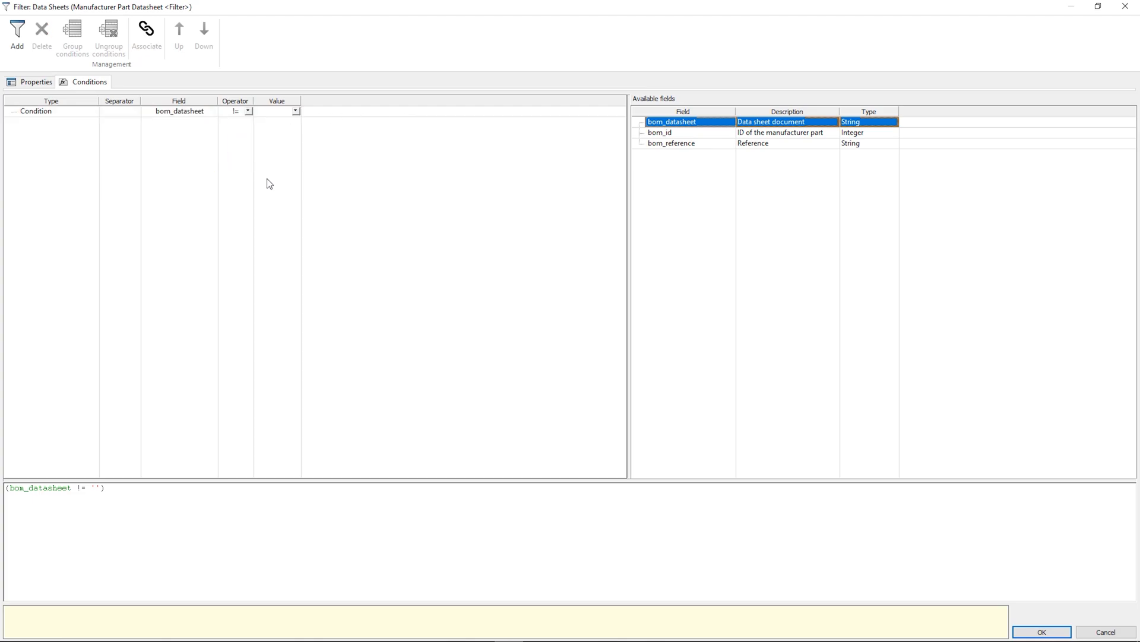
pyautogui.click(1041, 631)
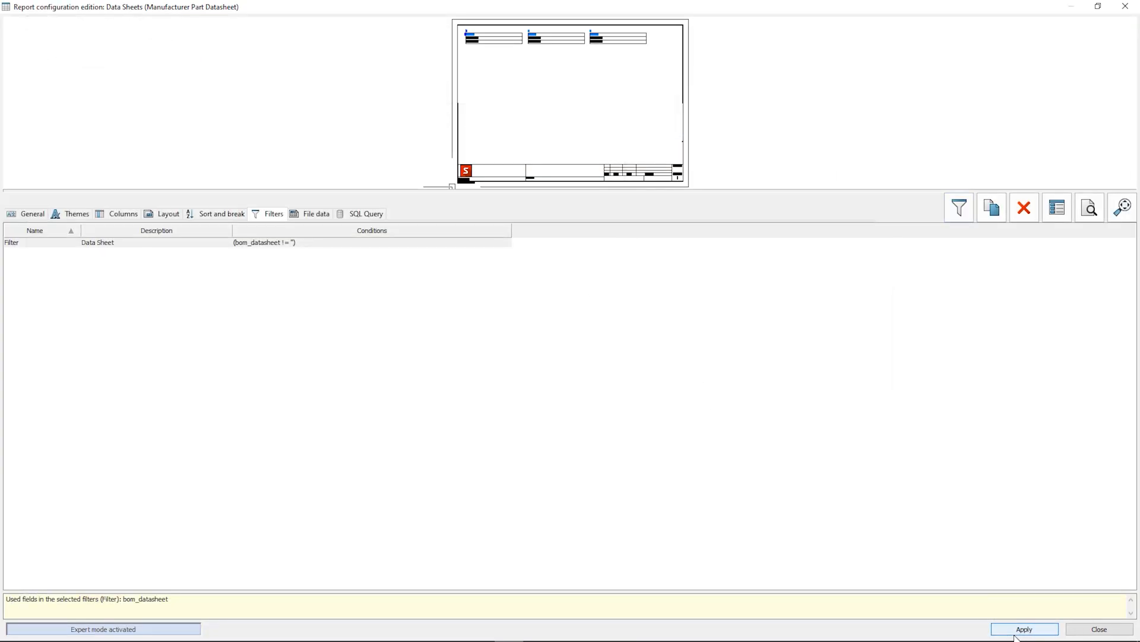
# - Apply the report configuration and choose the Data Sheet filter for the report
pyautogui.click(1099, 628)
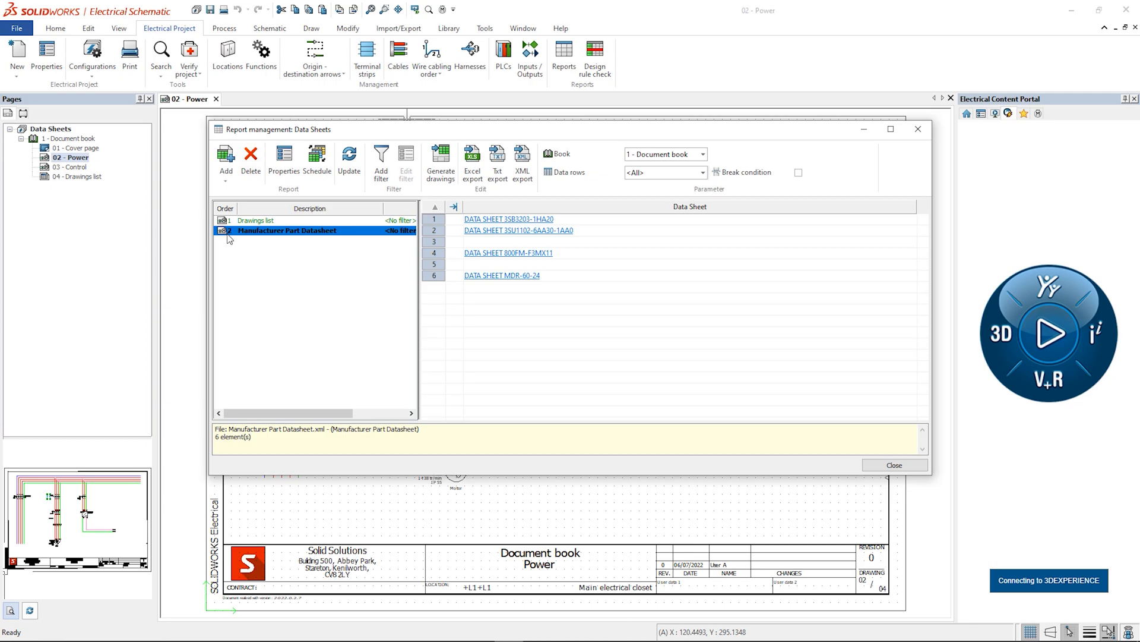
pyautogui.click(399, 230)
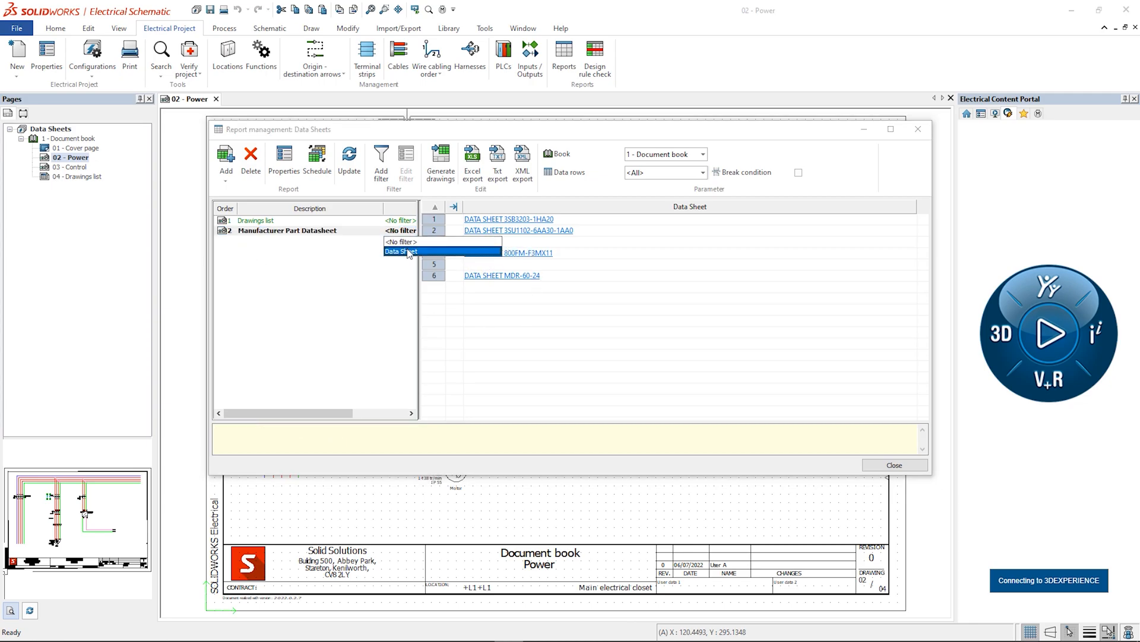